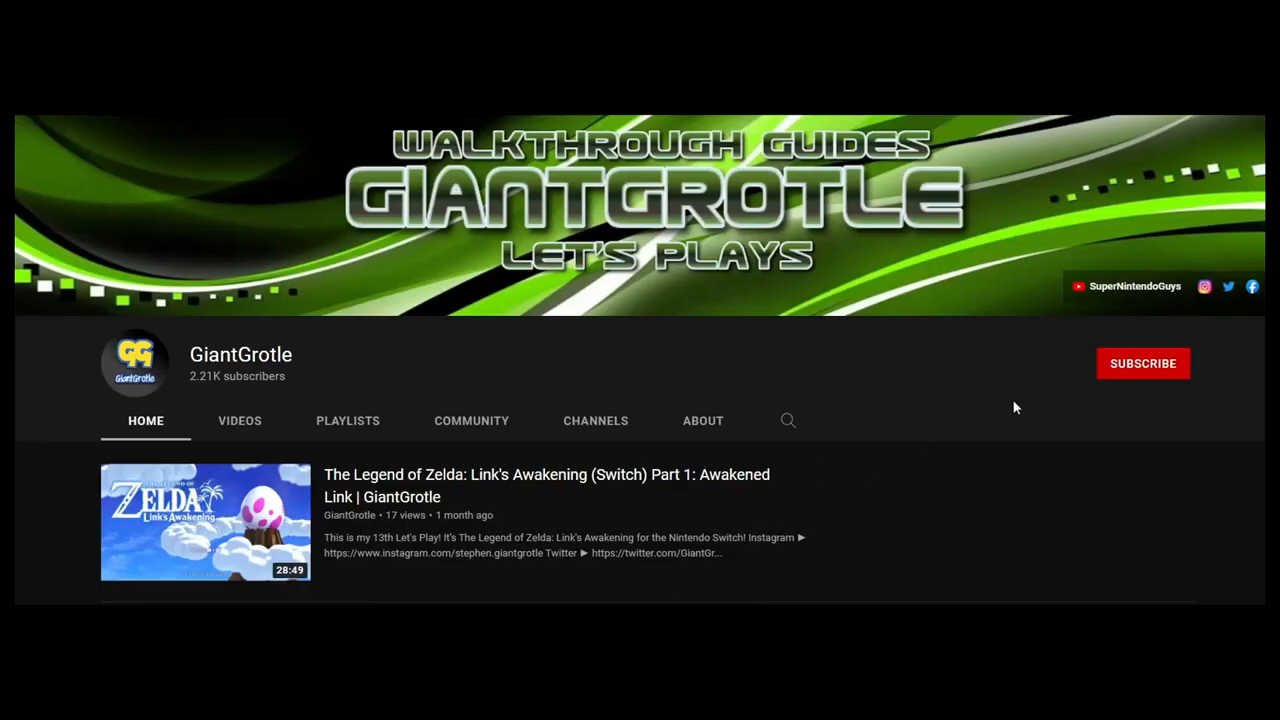
pyautogui.moveTo(1137, 378)
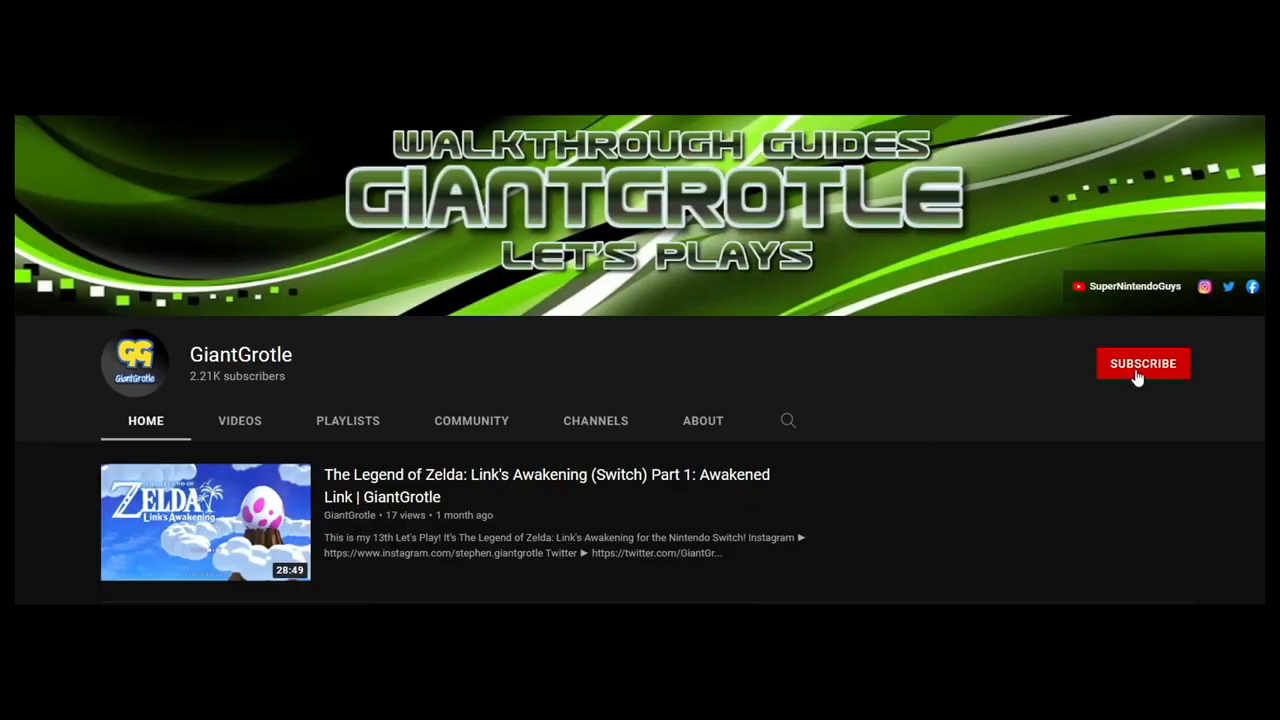
# - Subscribe to the GiantGrotle YouTube channel and turn on its notification bell
pyautogui.click(1143, 363)
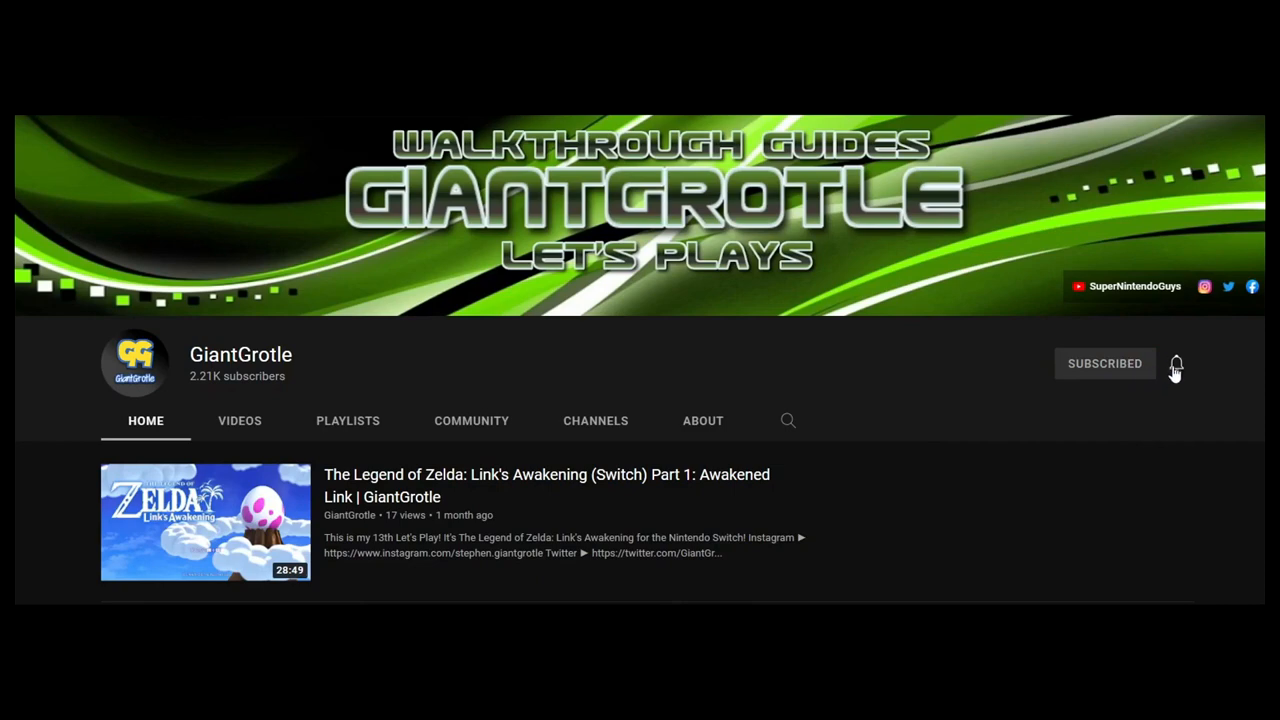
pyautogui.click(1176, 363)
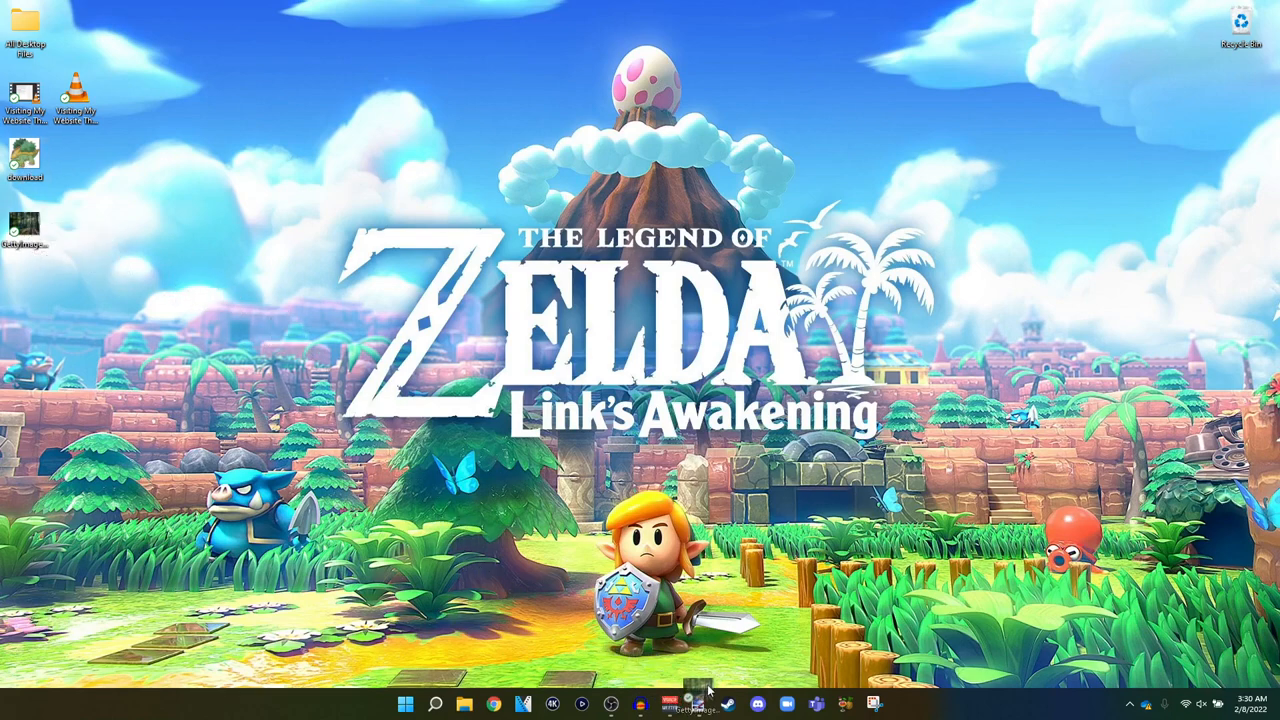
# - Launch Paint.NET and open the dropped sunlit forest photo as an image
pyautogui.click(697, 704)
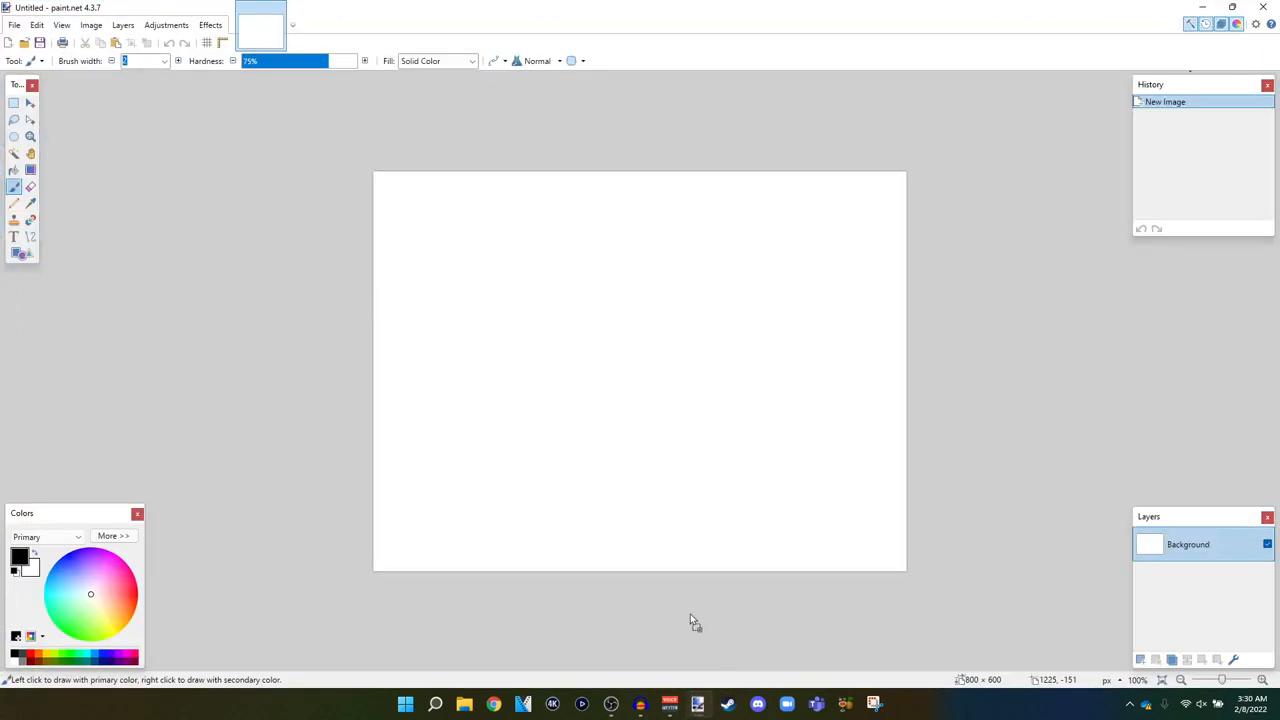
pyautogui.moveTo(600, 440)
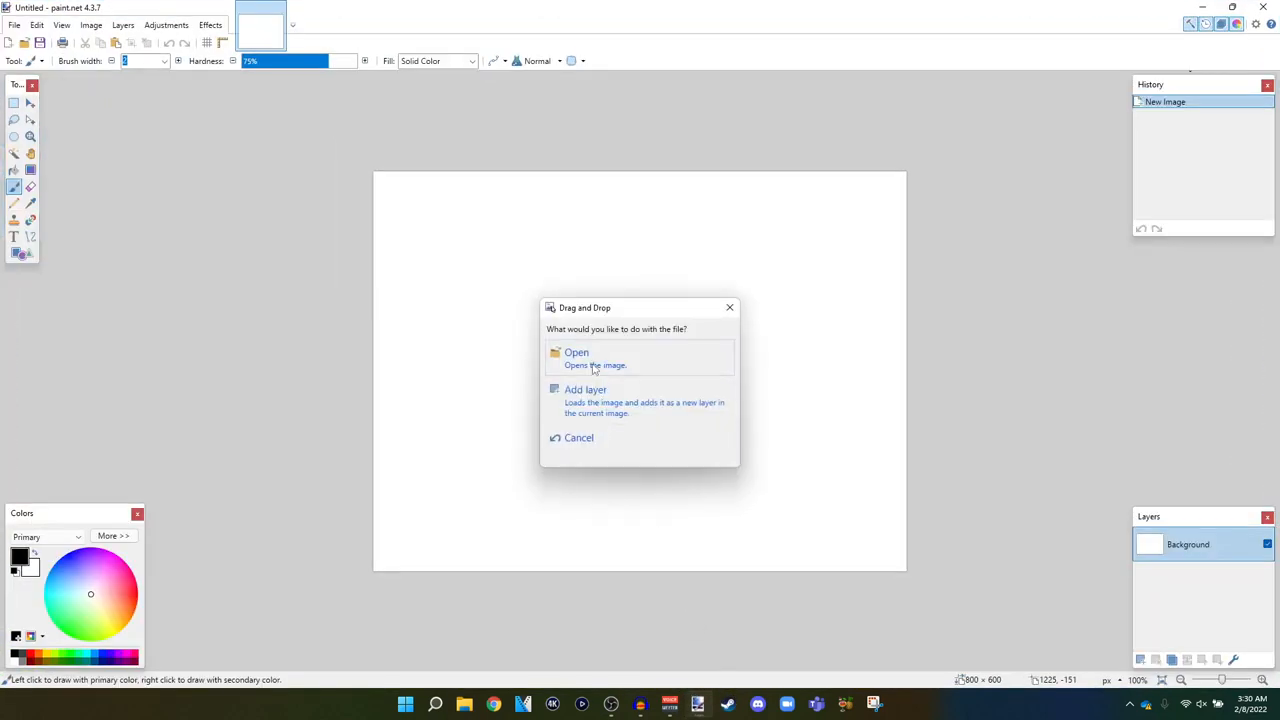
pyautogui.click(577, 352)
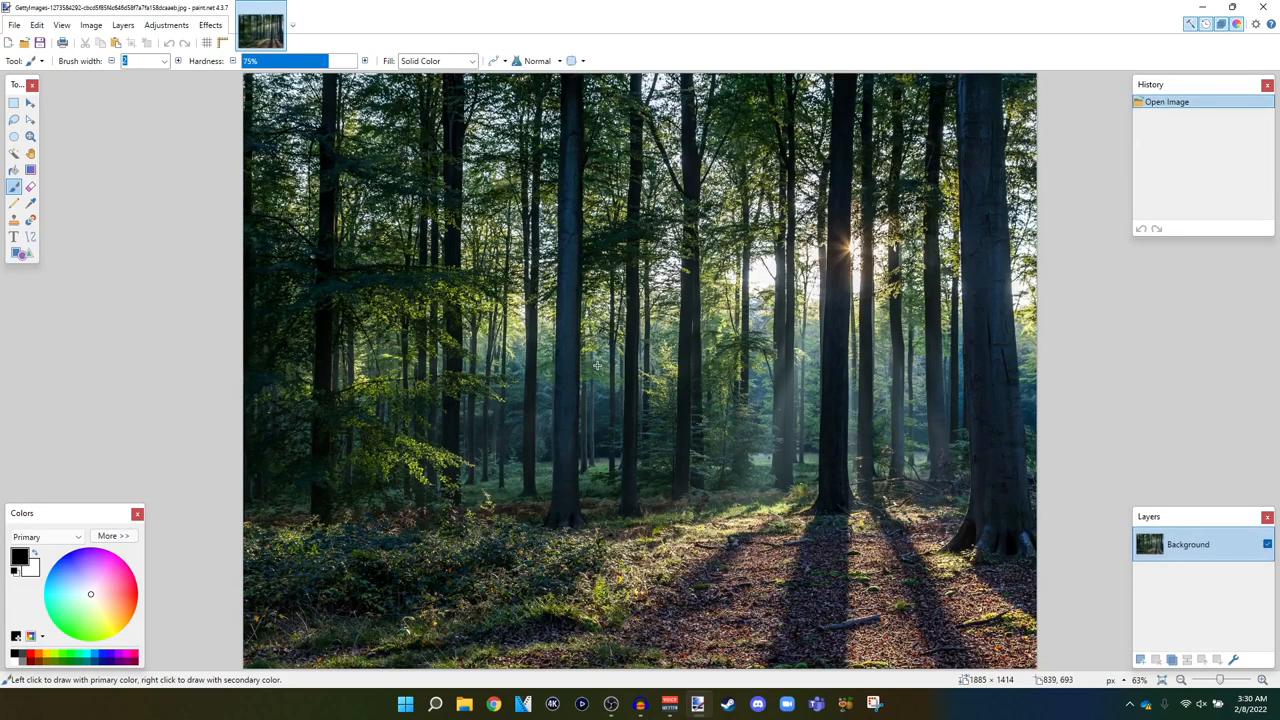
pyautogui.moveTo(1027, 578)
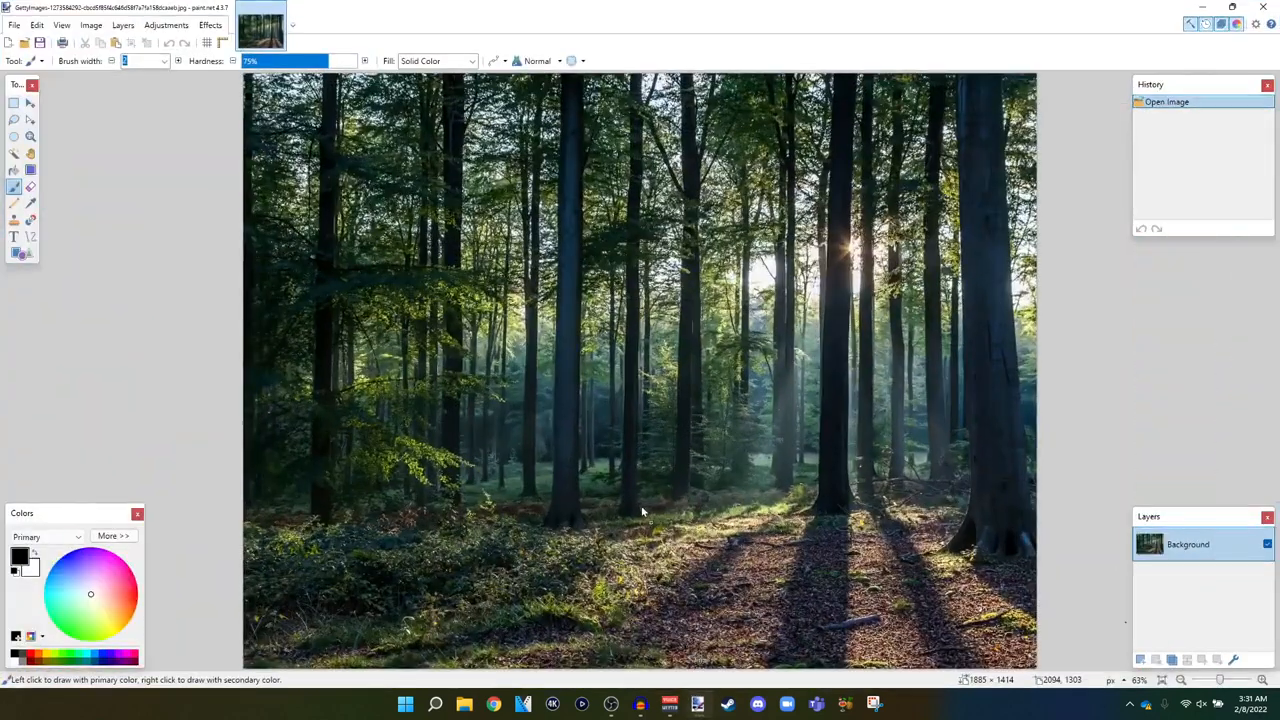
# - Open download.jfif, erase its white background with the Magic Wand, and select all
pyautogui.click(312, 27)
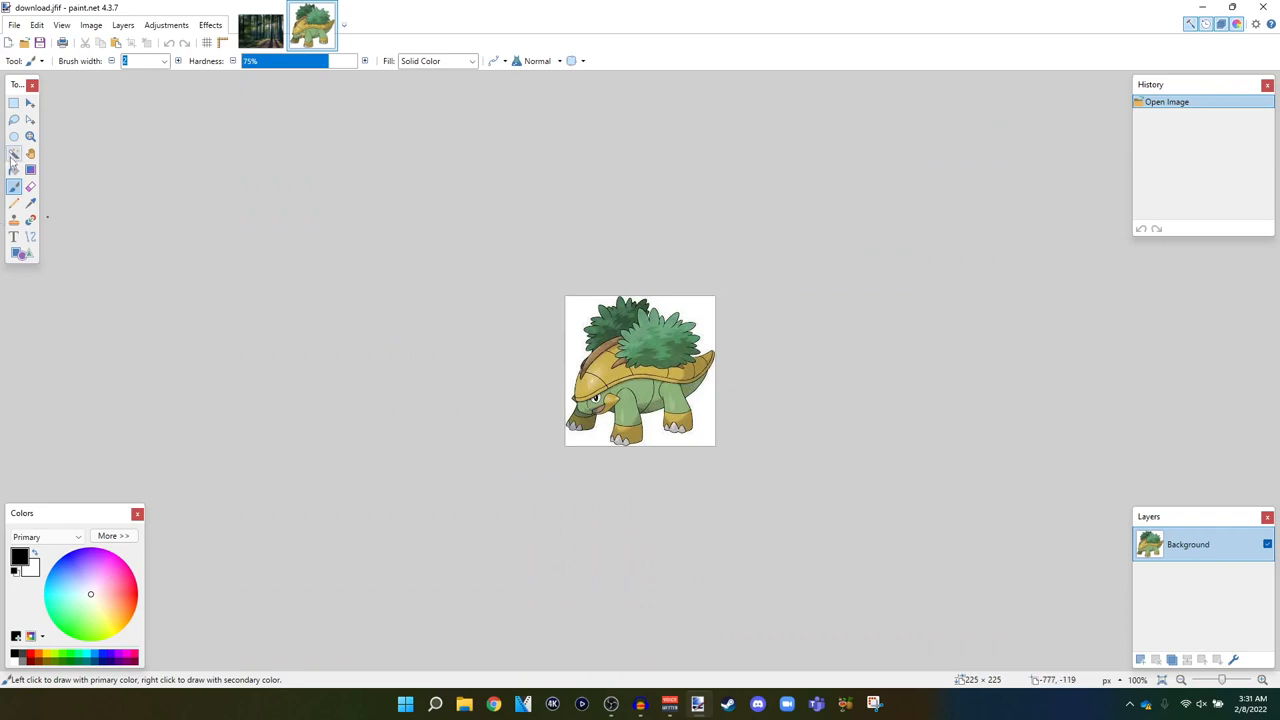
pyautogui.click(14, 153)
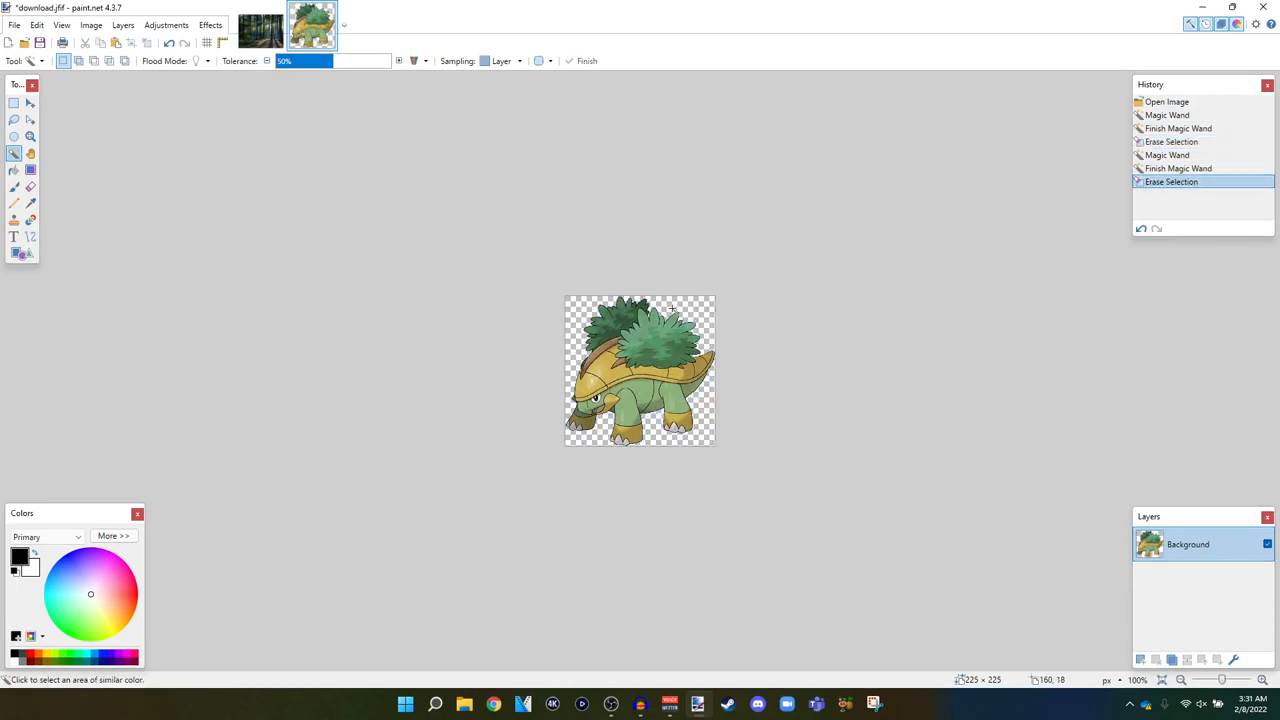
pyautogui.moveTo(478, 299)
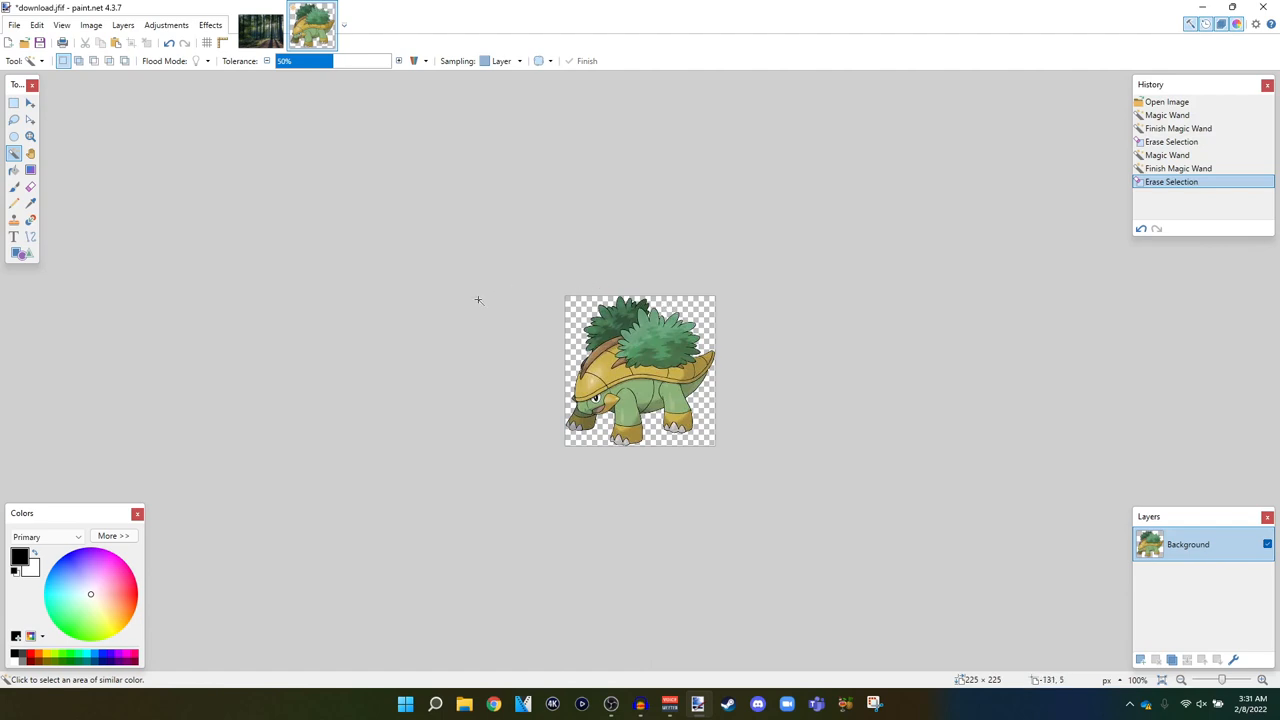
pyautogui.moveTo(471, 296)
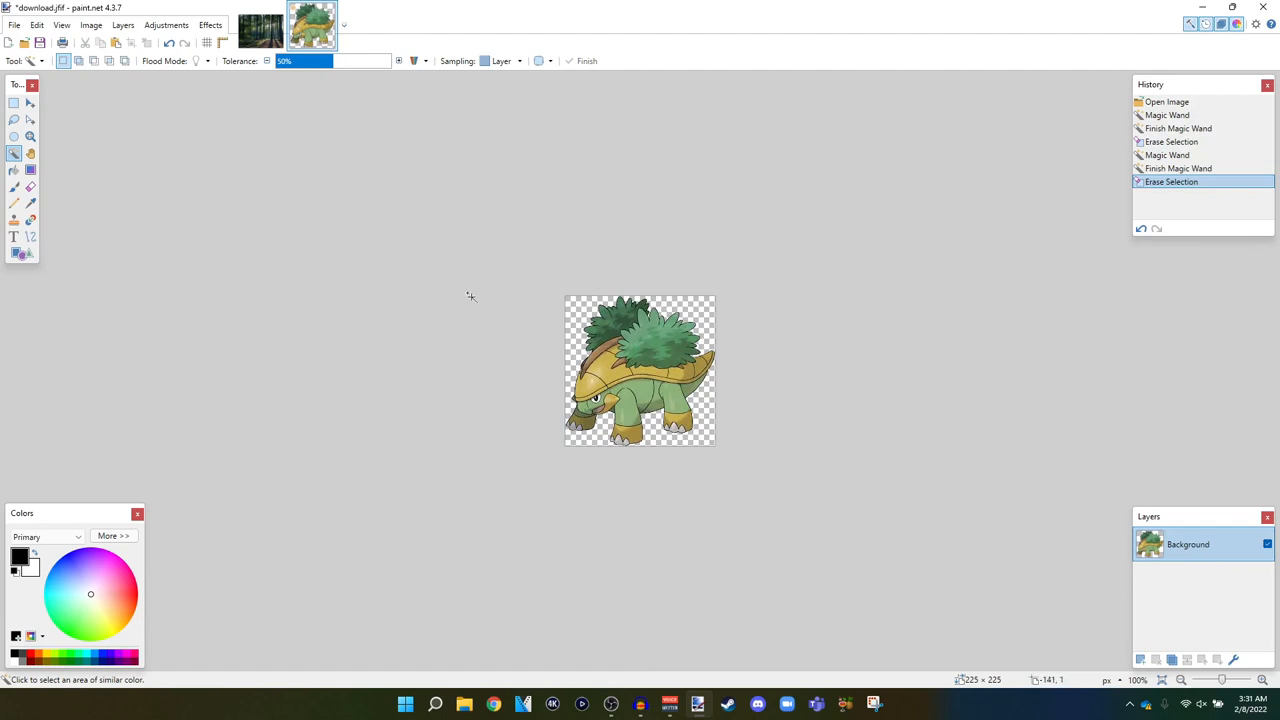
pyautogui.press('ctrl+a')
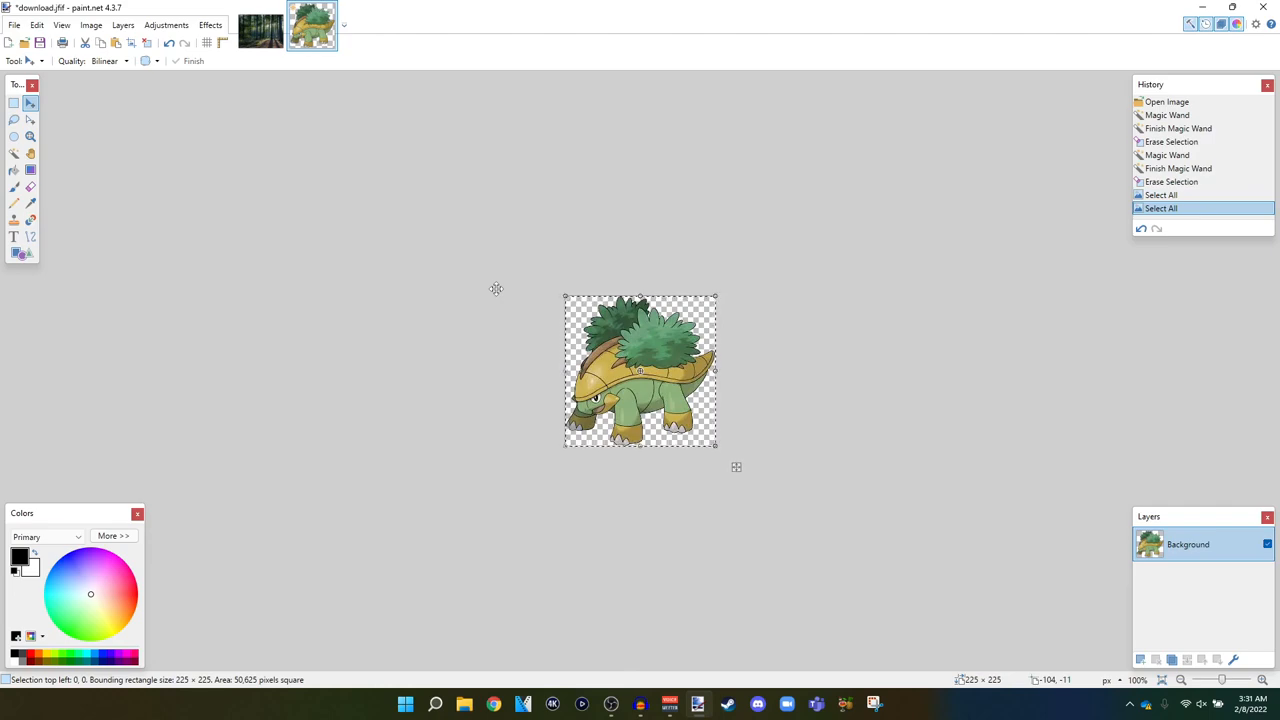
# - Paste Grotle onto the forest photo, enlarge it, and move it into place
pyautogui.click(259, 27)
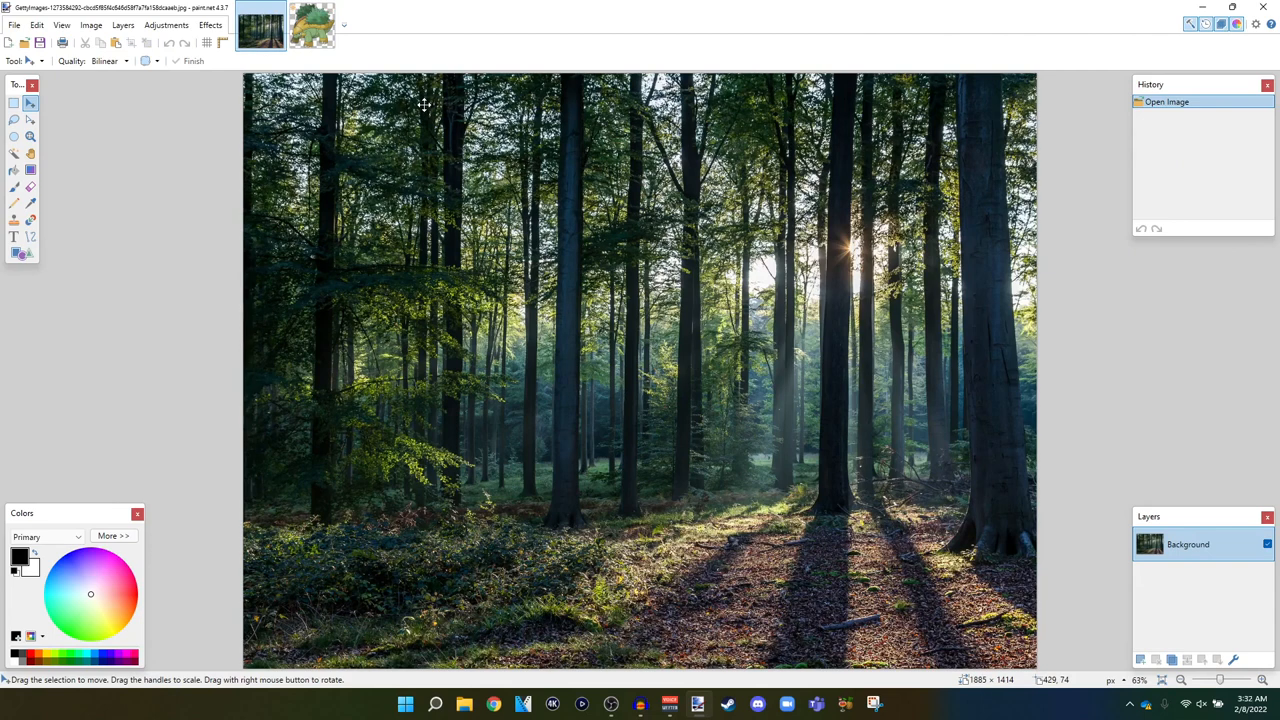
pyautogui.press('ctrl+v')
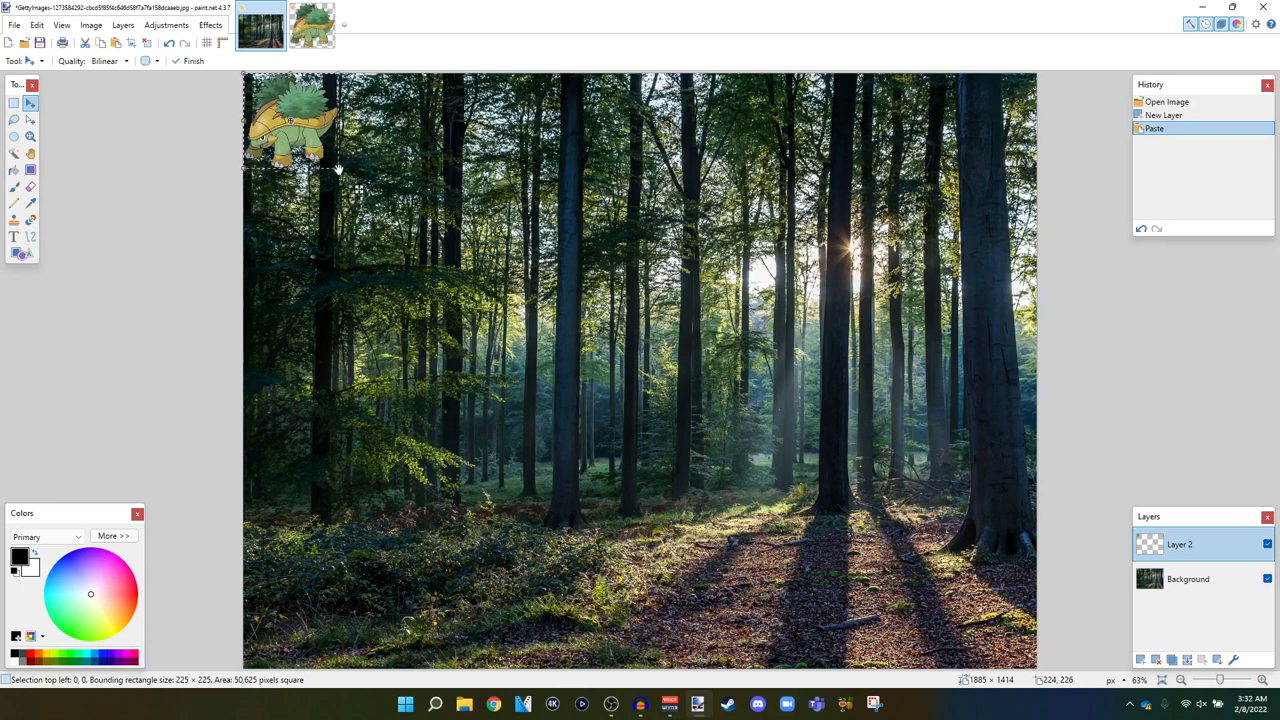
pyautogui.moveTo(340, 180); pyautogui.dragTo(360, 195)
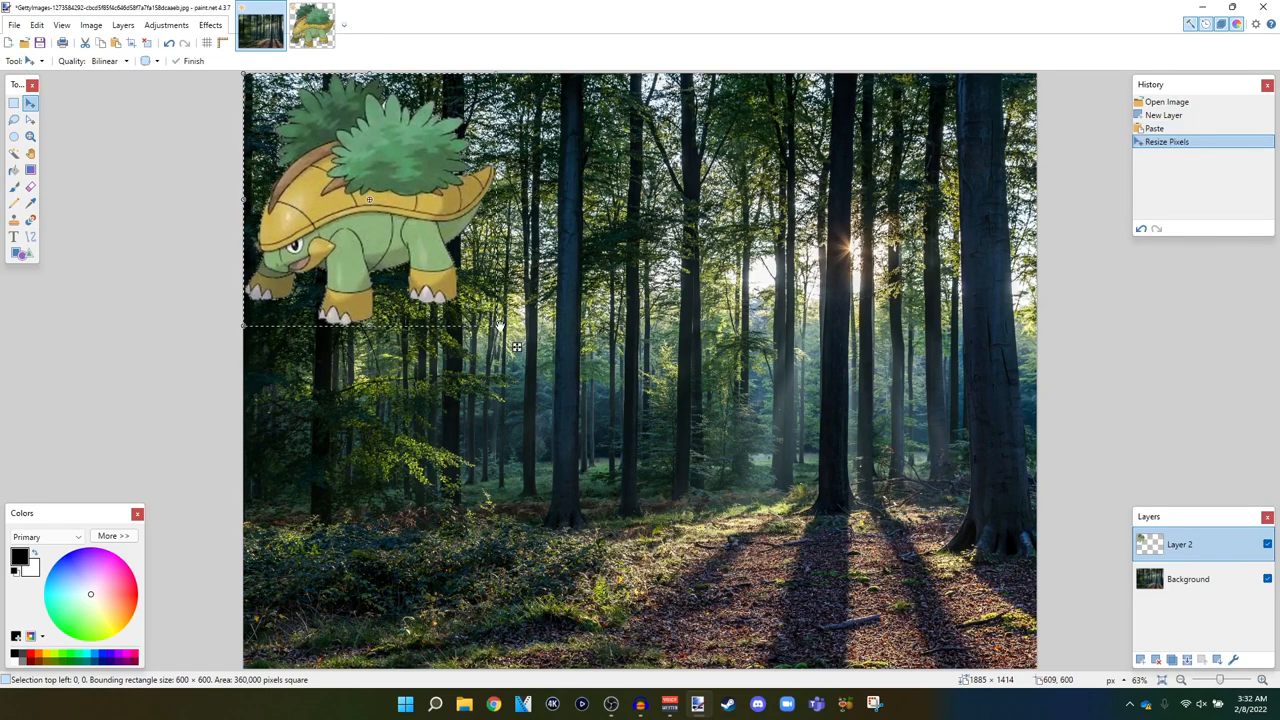
pyautogui.moveTo(369, 200); pyautogui.dragTo(705, 440)
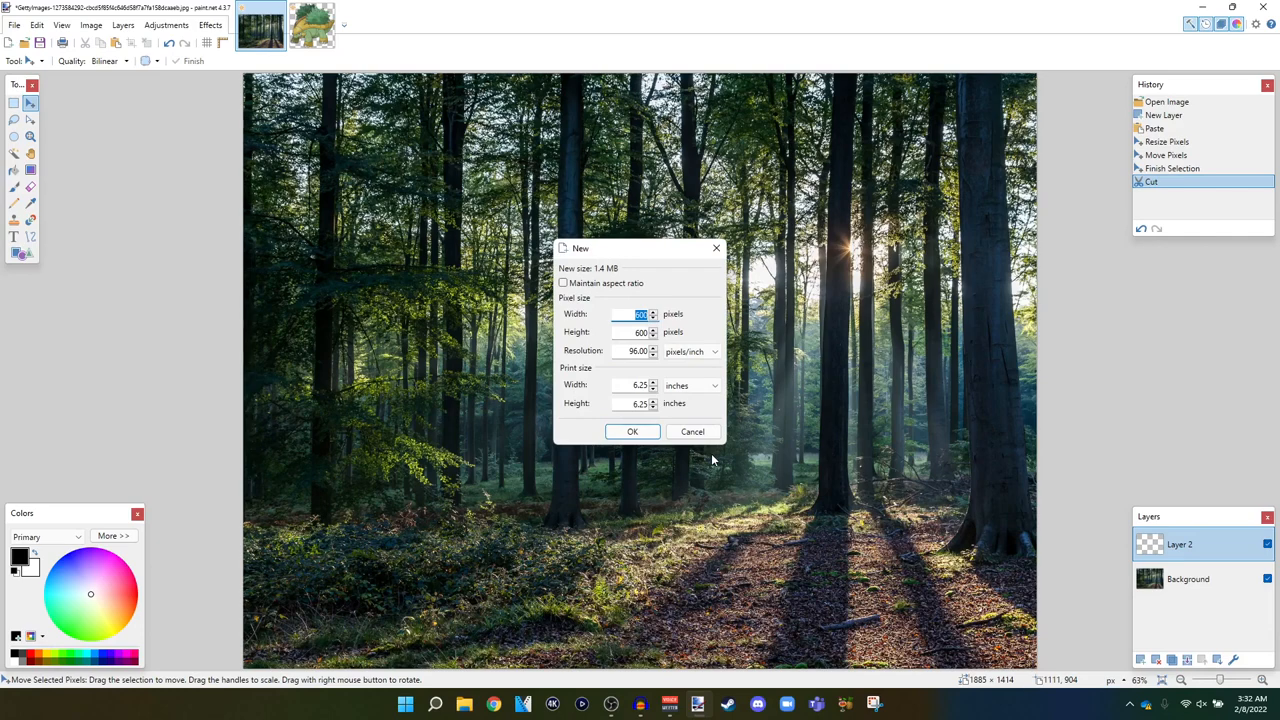
# - Create a 600×600 image and paste the cut Grotle into it
pyautogui.click(632, 431)
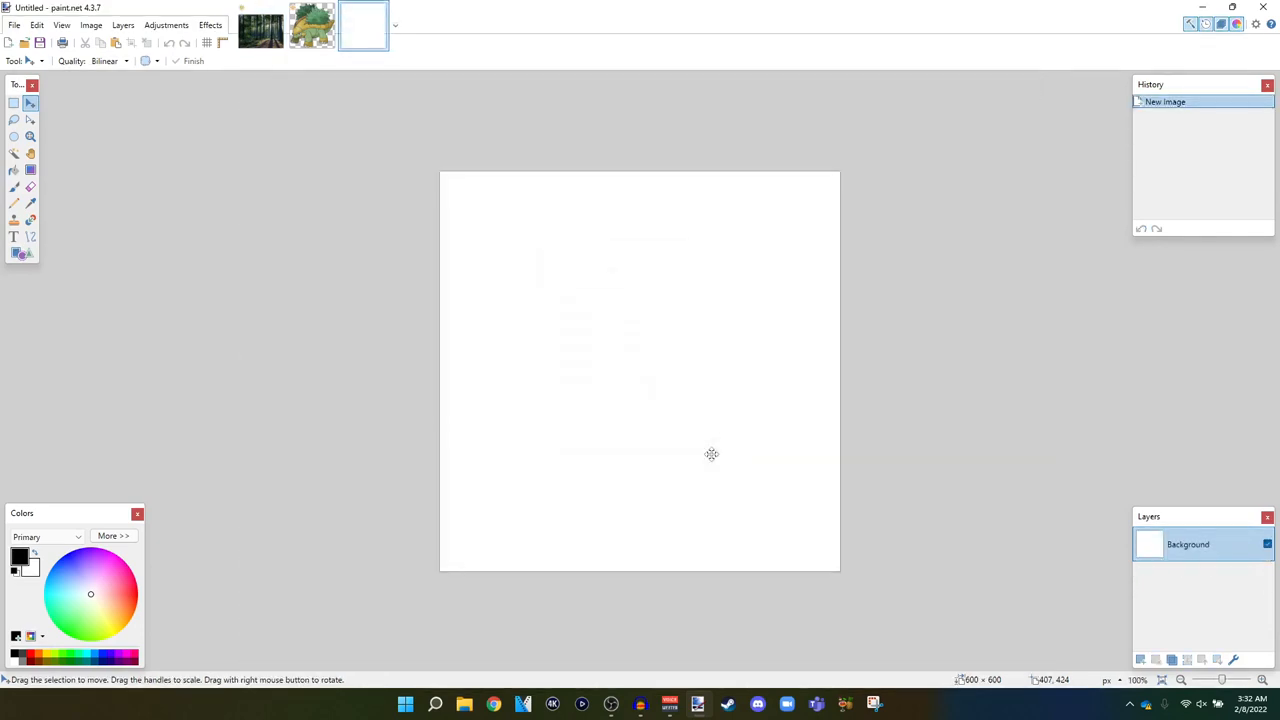
pyautogui.press('ctrl+v')
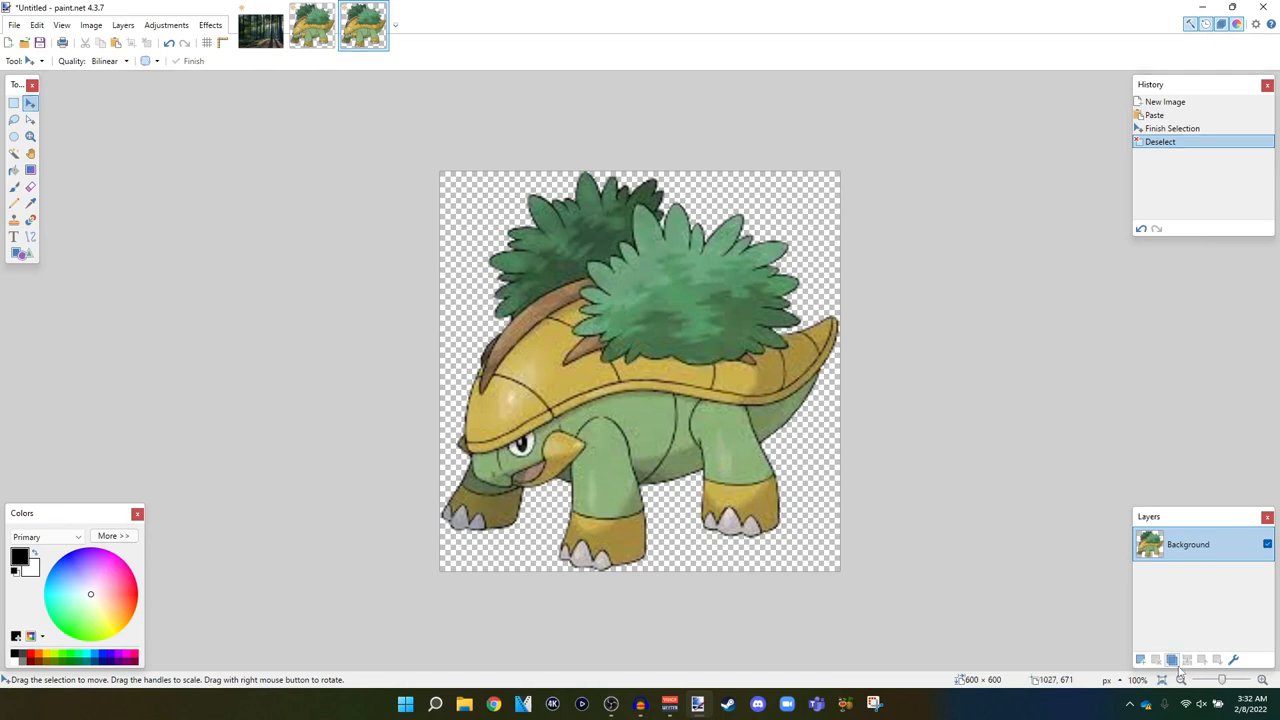
# - Duplicate the Grotle layer and flood-fill the copy lime green with the Paint Bucket
pyautogui.click(1171, 659)
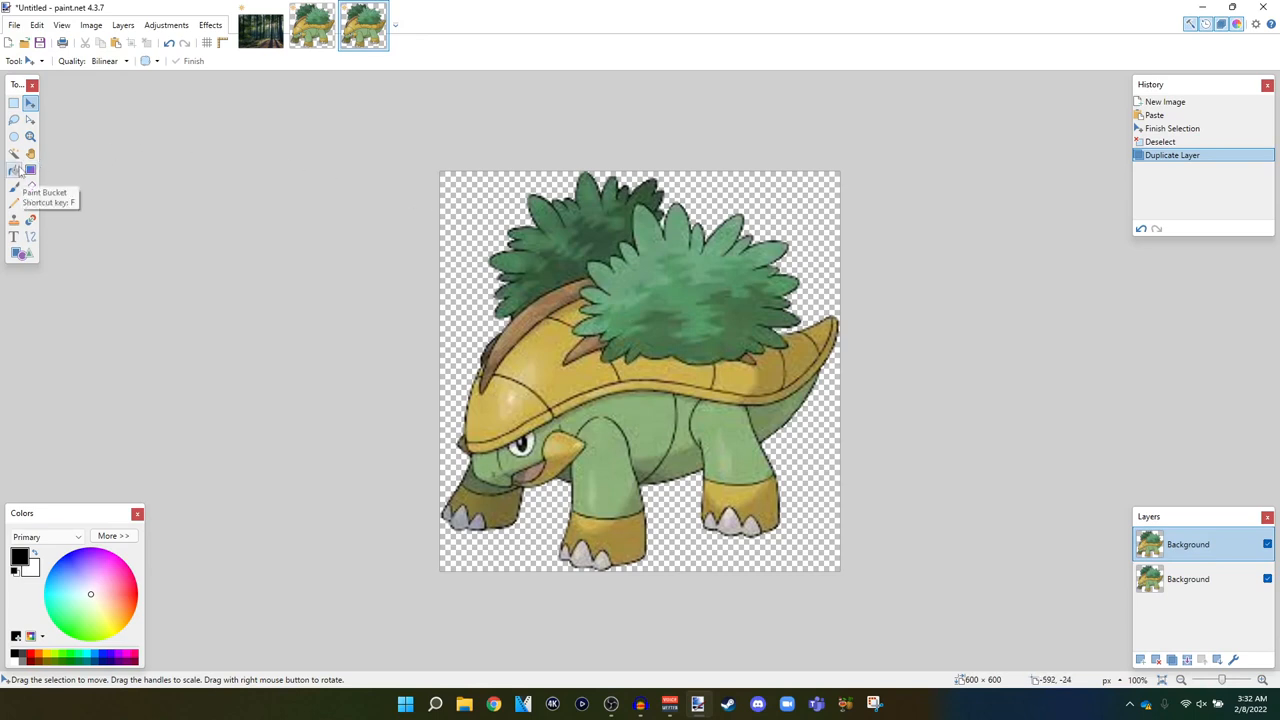
pyautogui.click(14, 169)
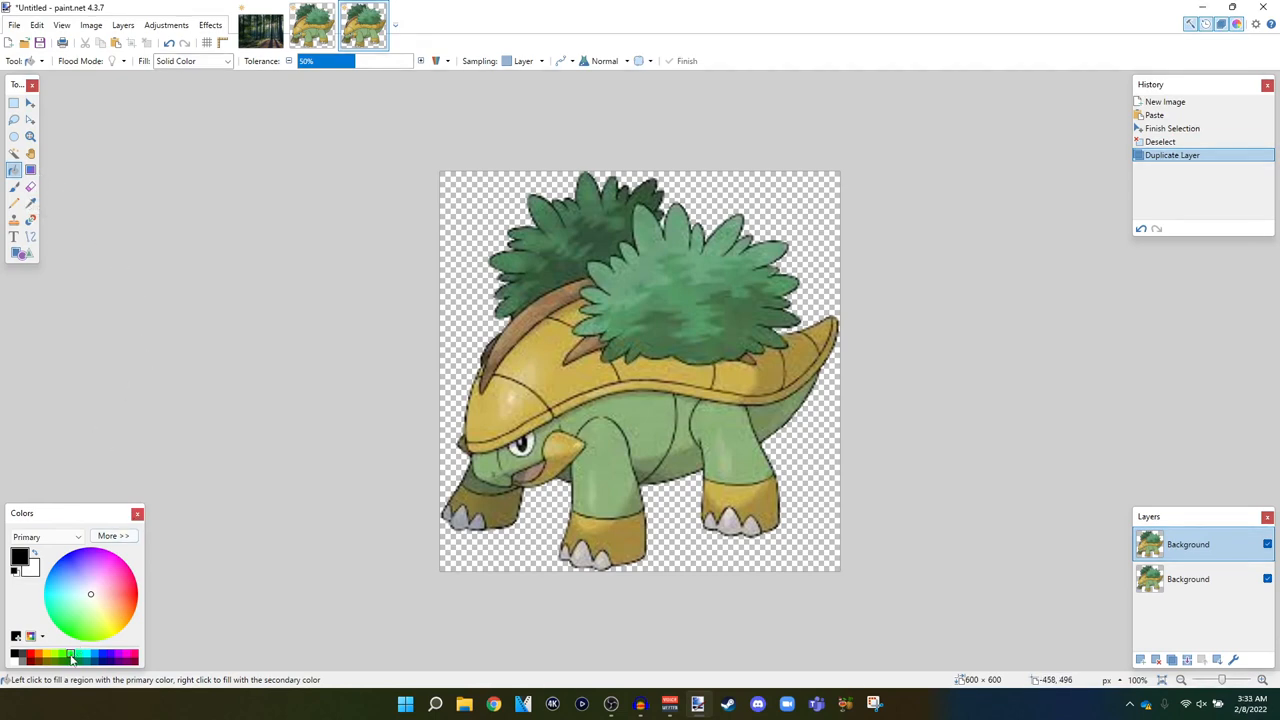
pyautogui.click(65, 656)
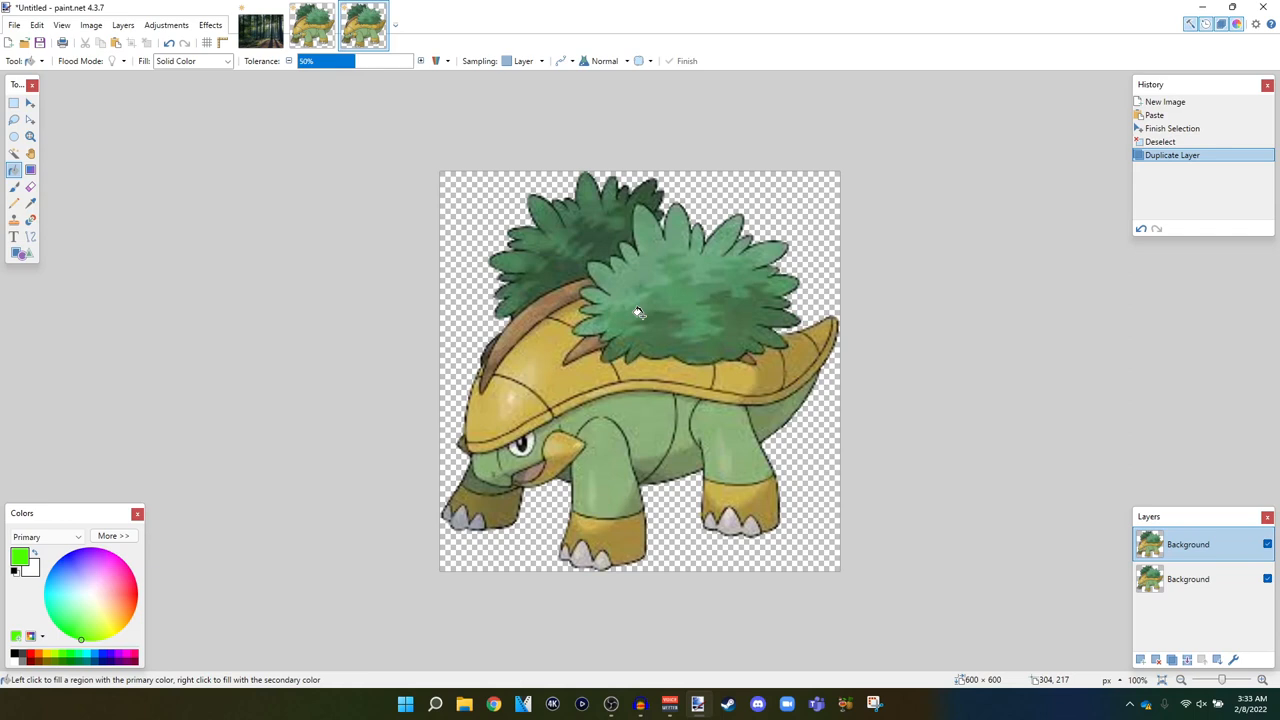
pyautogui.click(645, 318)
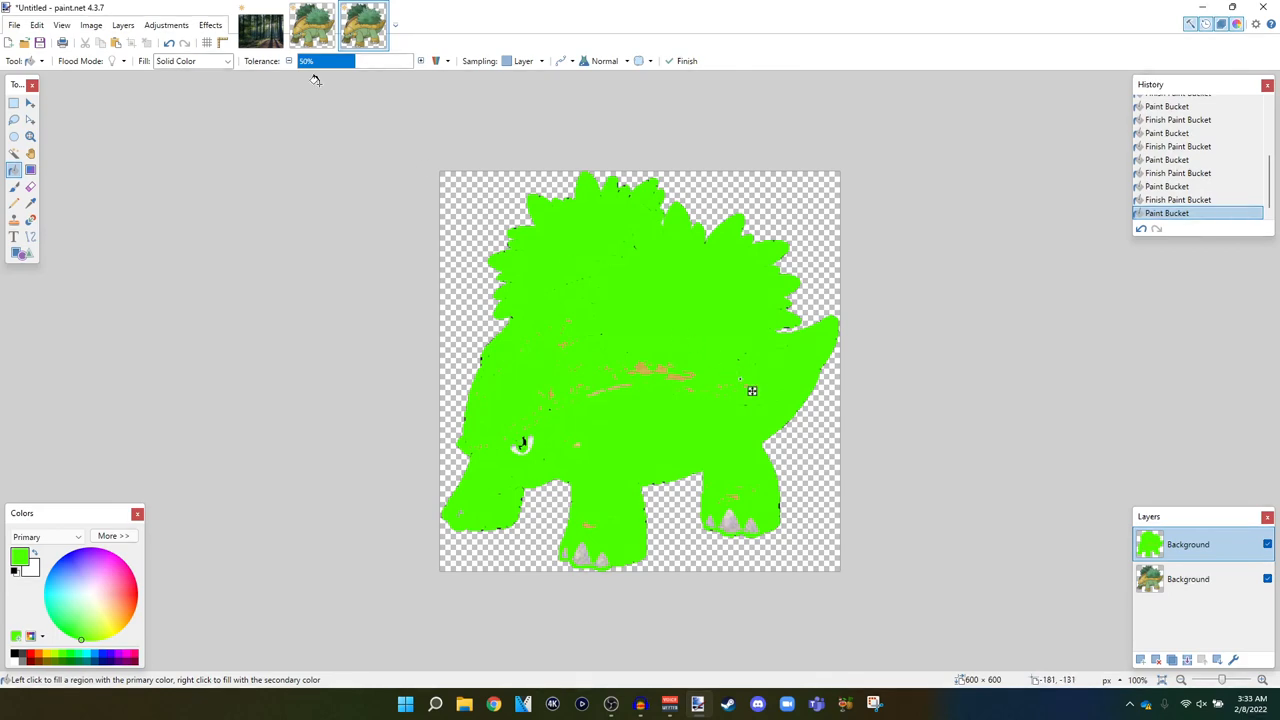
# - Apply a Gaussian Blur to the lime-green silhouette layer
pyautogui.click(210, 25)
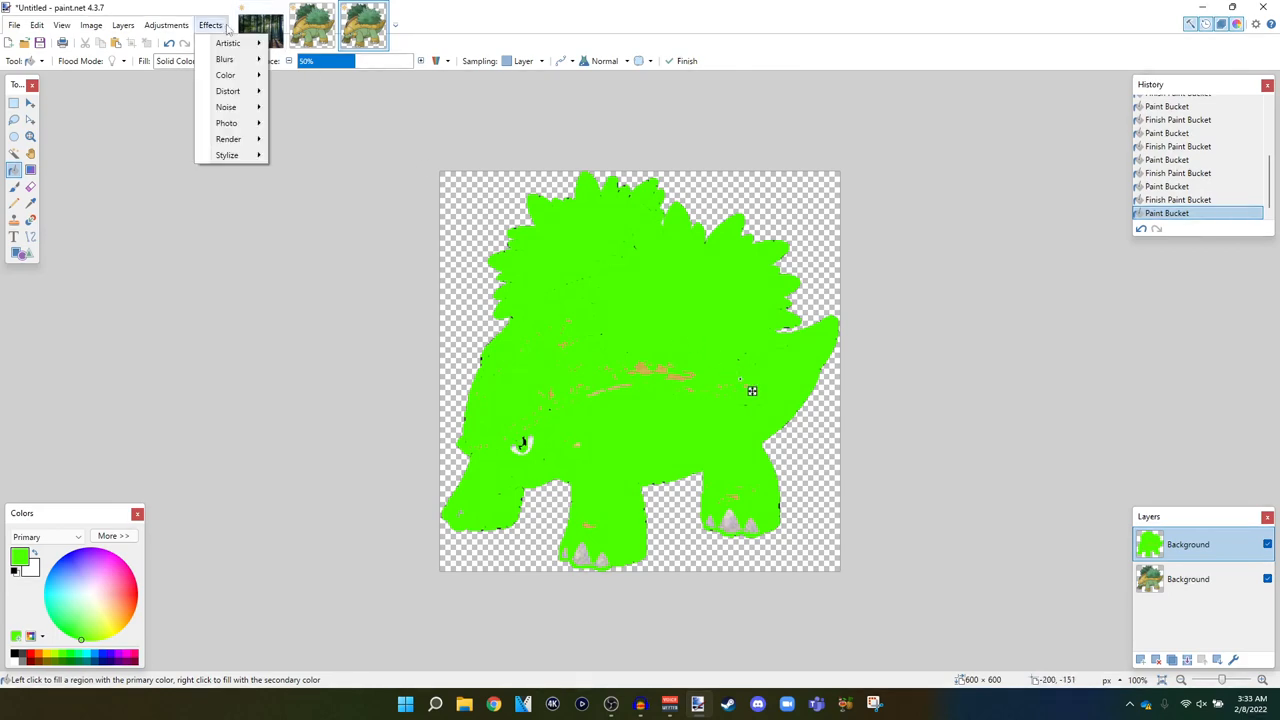
pyautogui.moveTo(224, 58)
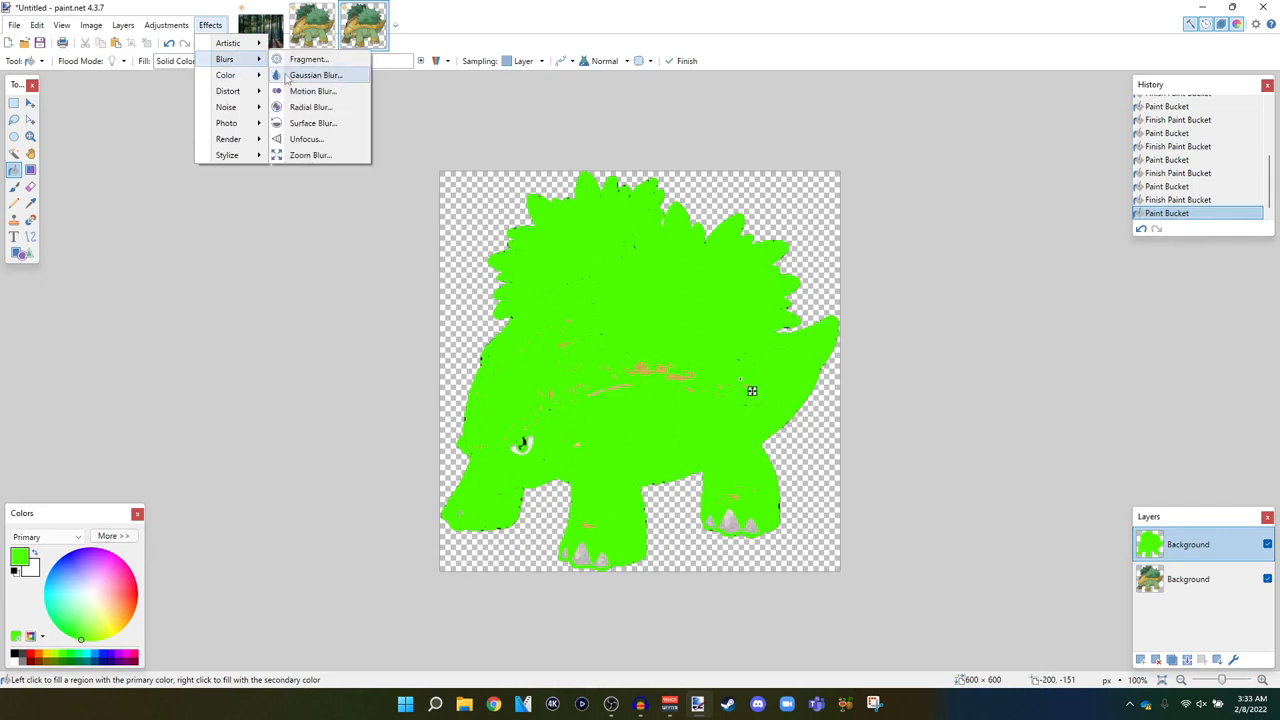
pyautogui.click(315, 75)
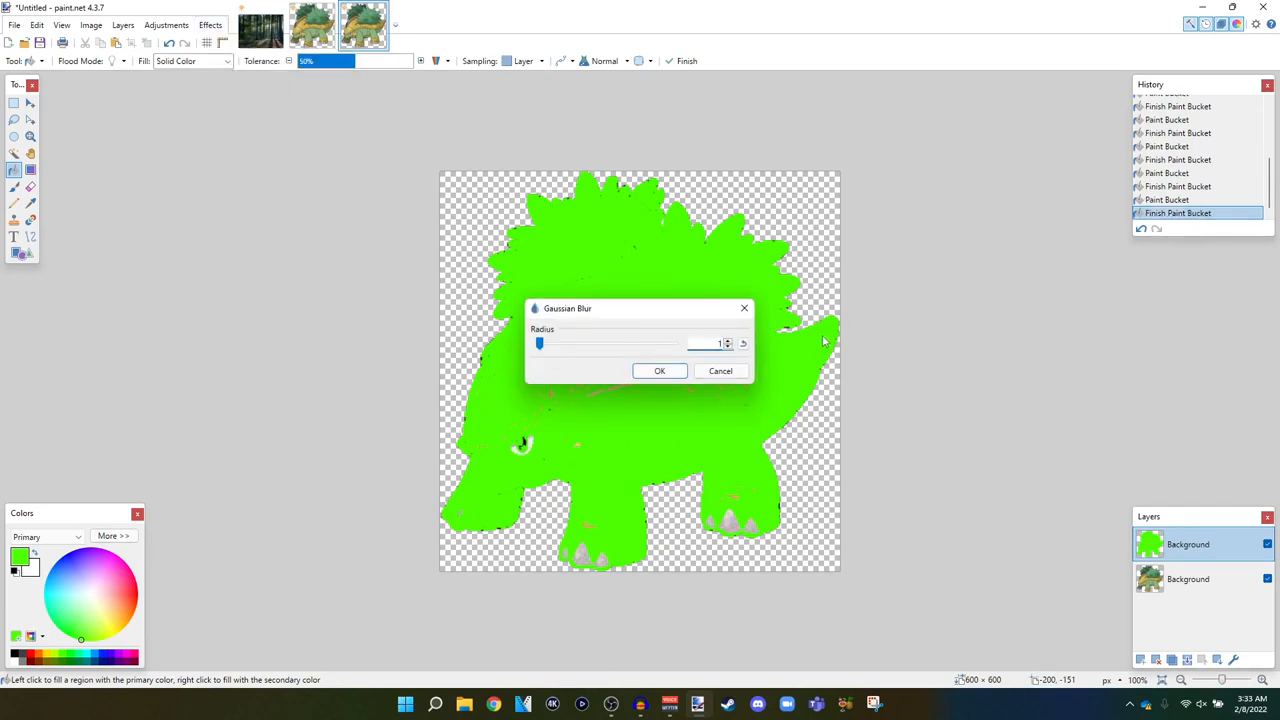
pyautogui.click(659, 371)
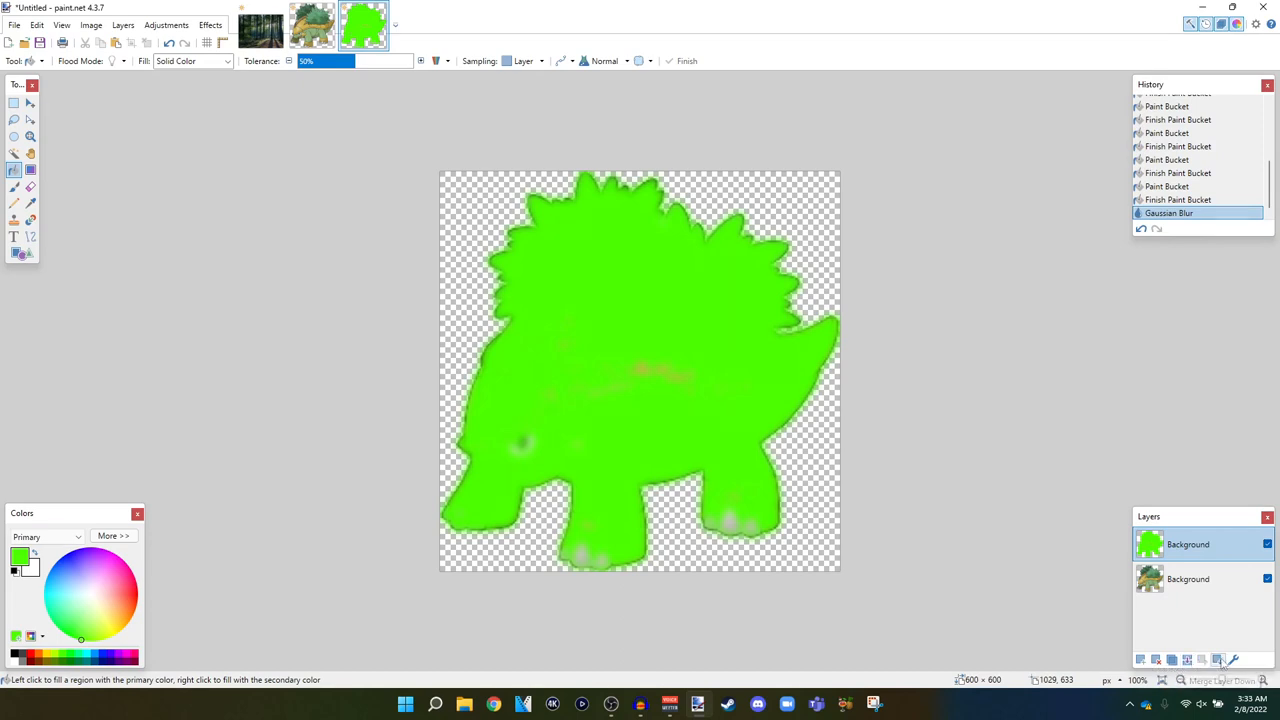
# - Move the green glow layer below Grotle and duplicate it twice
pyautogui.click(1218, 659)
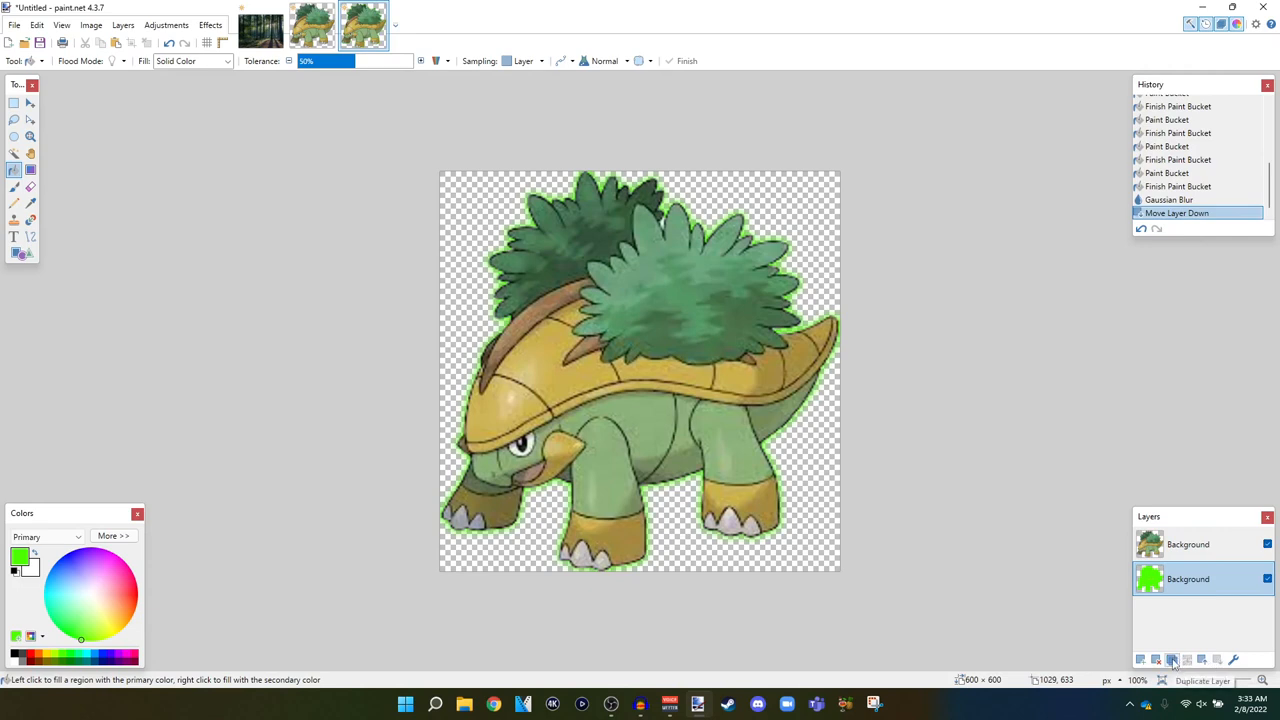
pyautogui.click(1171, 659)
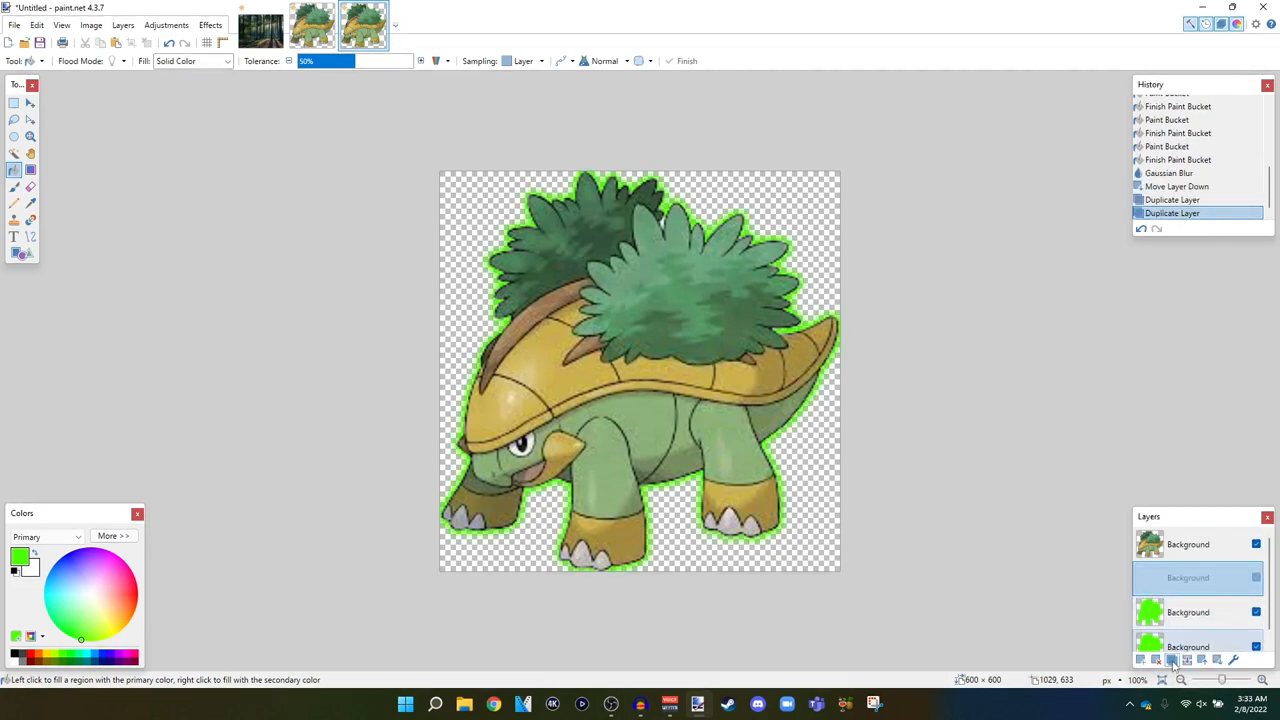
pyautogui.click(1171, 659)
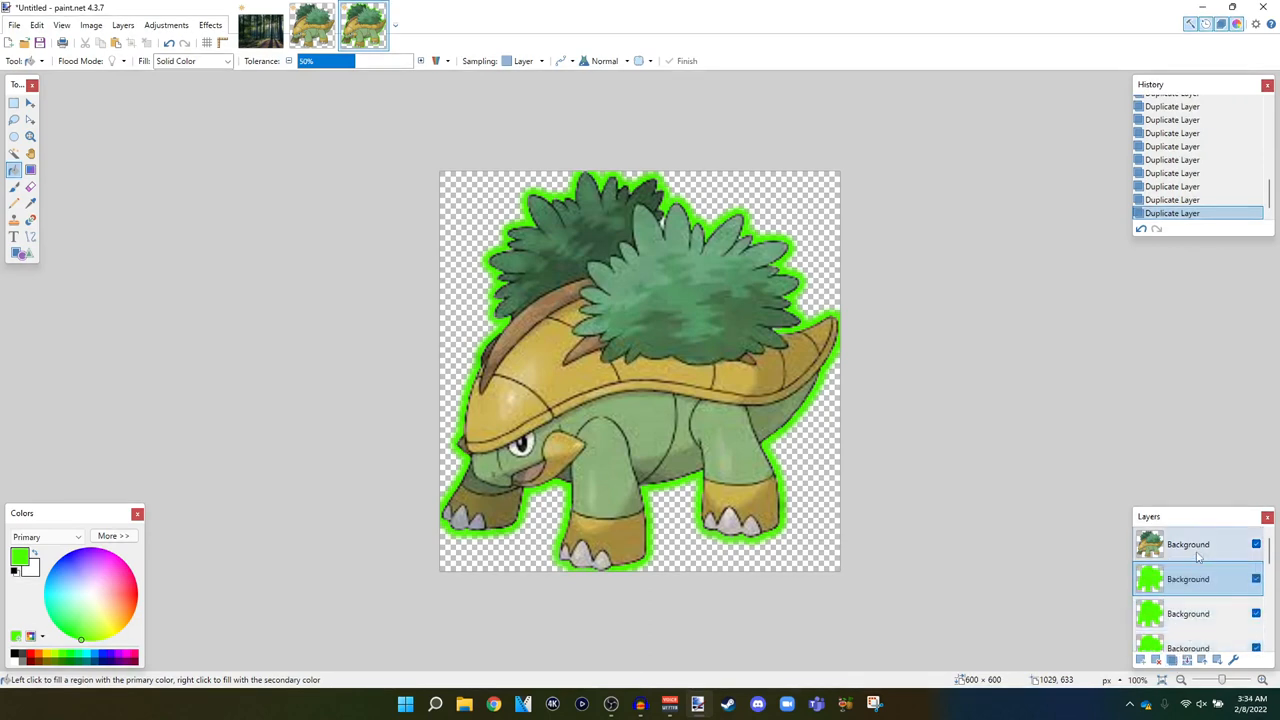
# - Merge Grotle and all glow copies into one layer, then select and cut it
pyautogui.click(1190, 544)
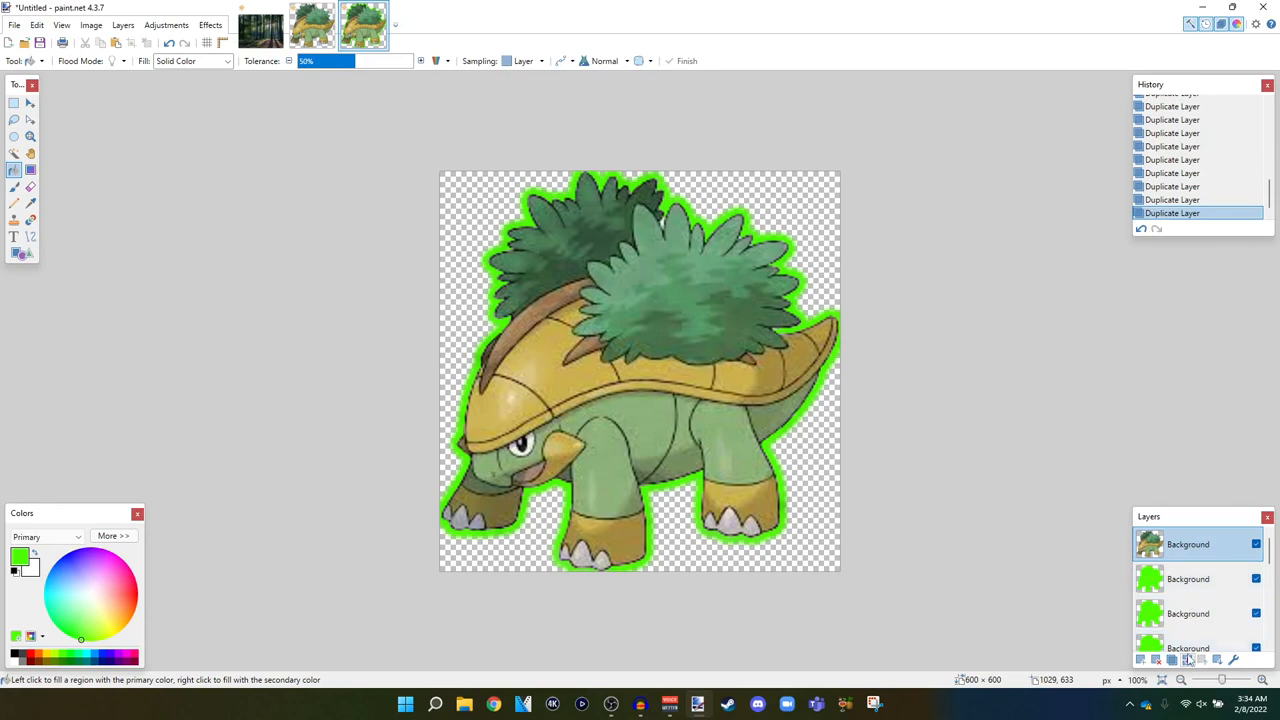
pyautogui.moveTo(1188, 660)
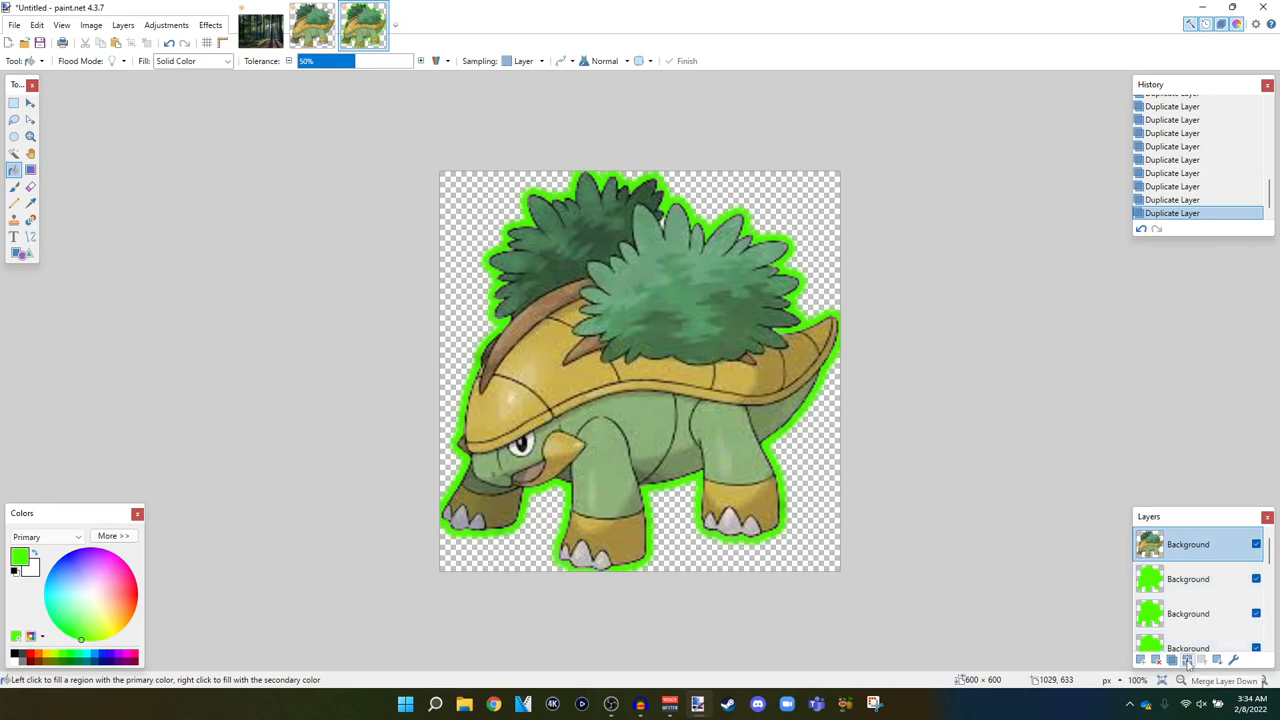
pyautogui.click(1188, 659)
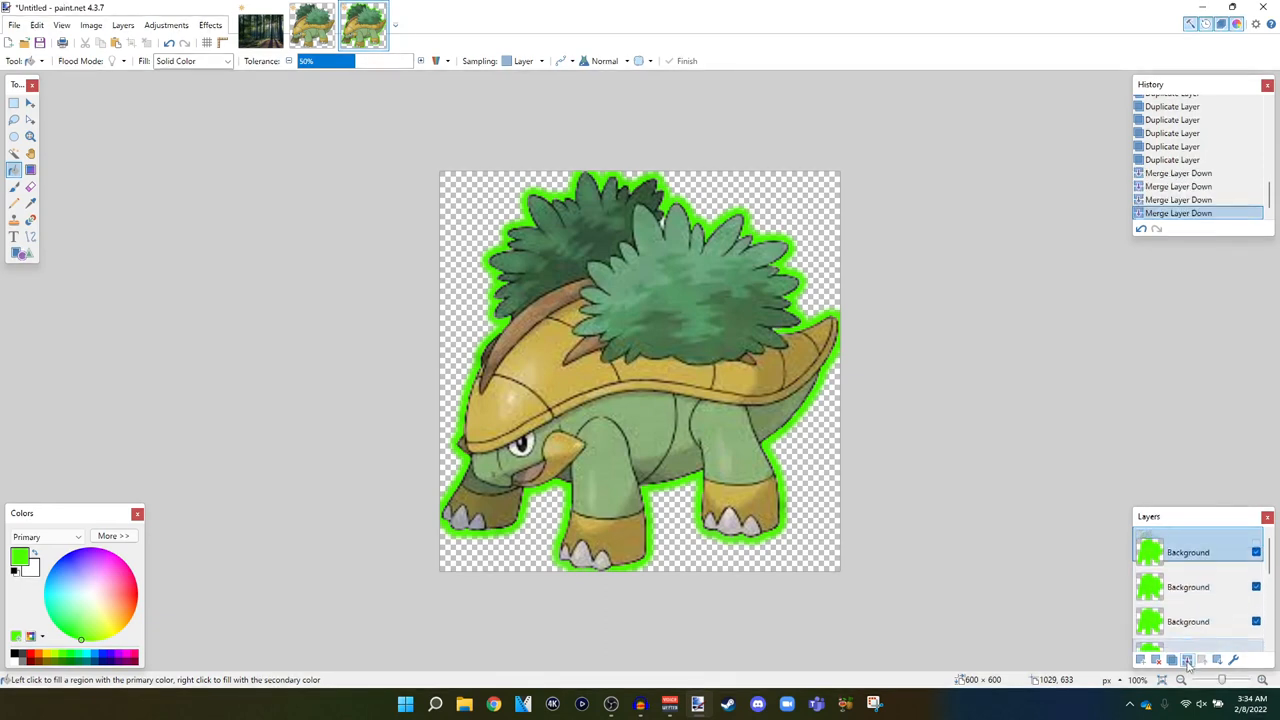
pyautogui.click(1188, 659)
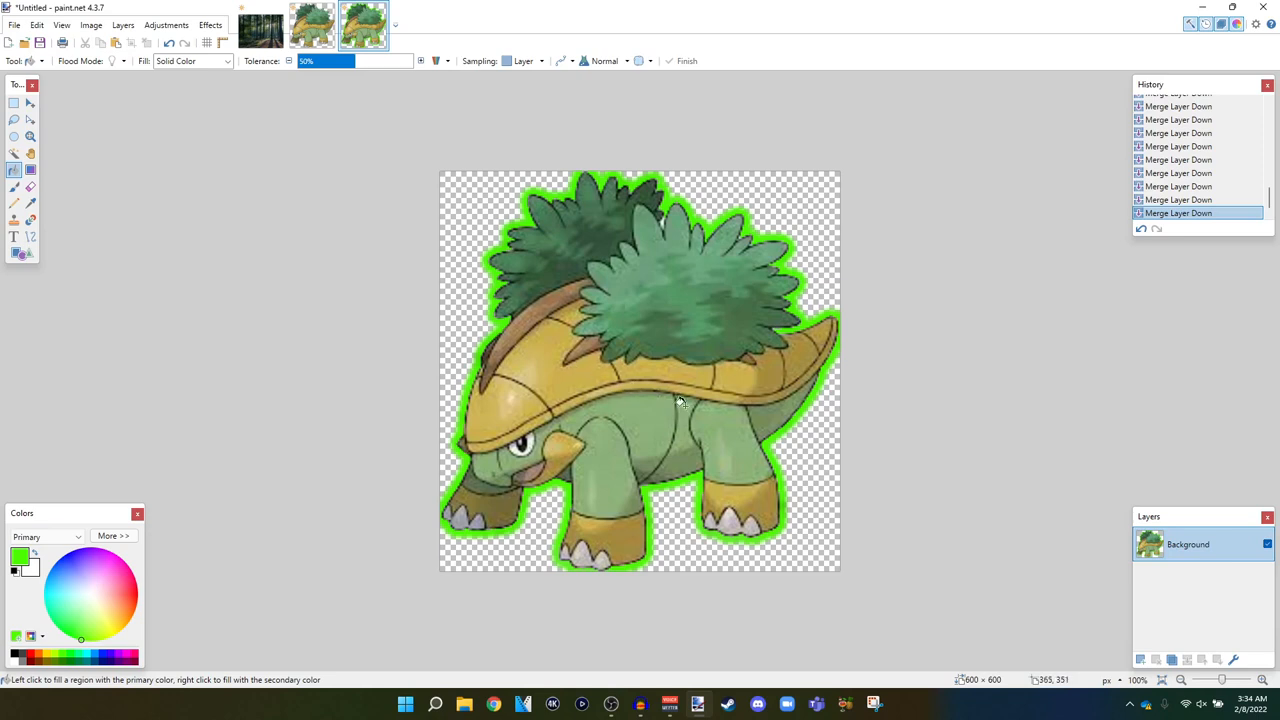
pyautogui.moveTo(678, 390)
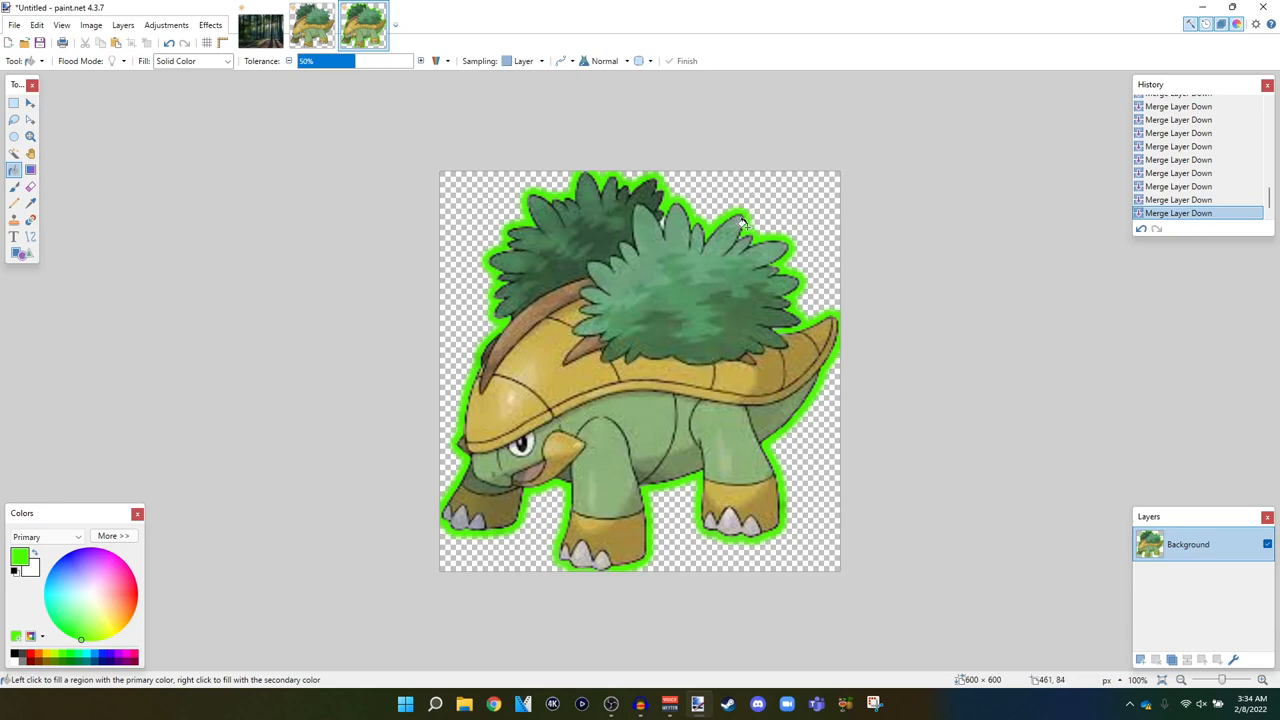
pyautogui.press('ctrl+a')
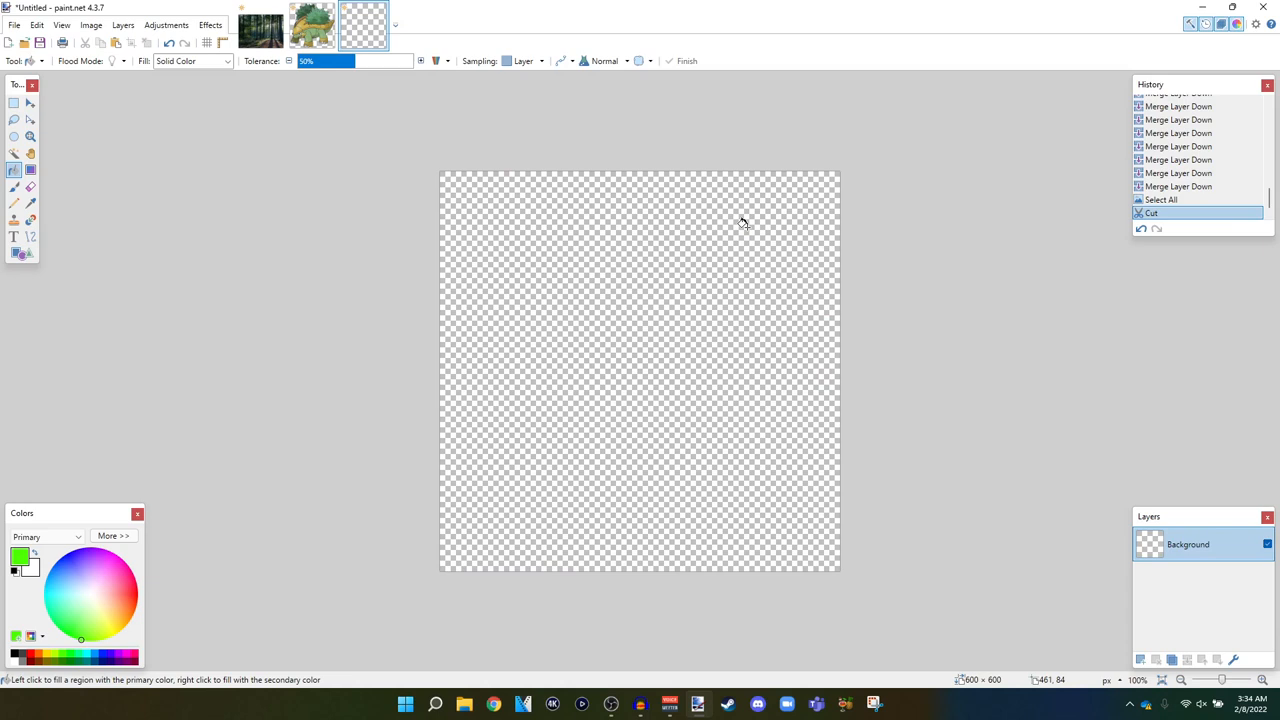
# - Paste the outlined Grotle onto the forest photo, enlarge it, and nudge it up-left
pyautogui.click(259, 27)
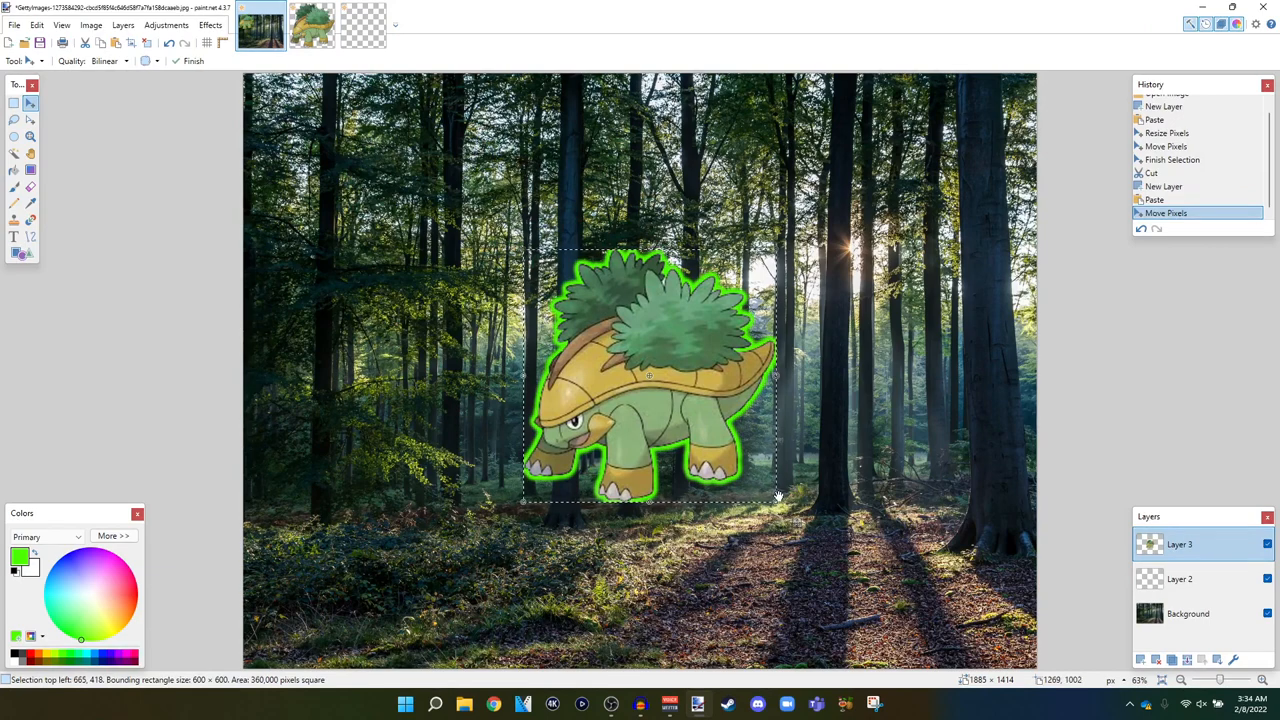
pyautogui.moveTo(780, 500); pyautogui.dragTo(905, 630)
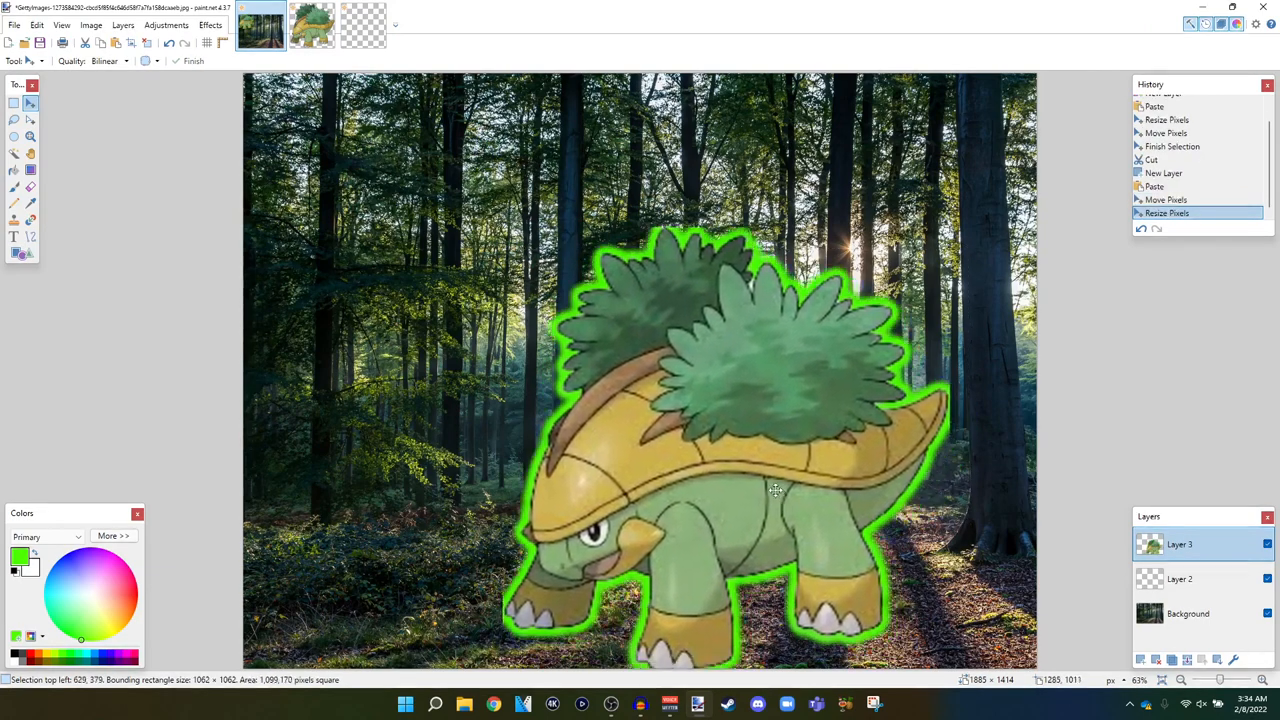
pyautogui.moveTo(775, 490); pyautogui.dragTo(740, 470)
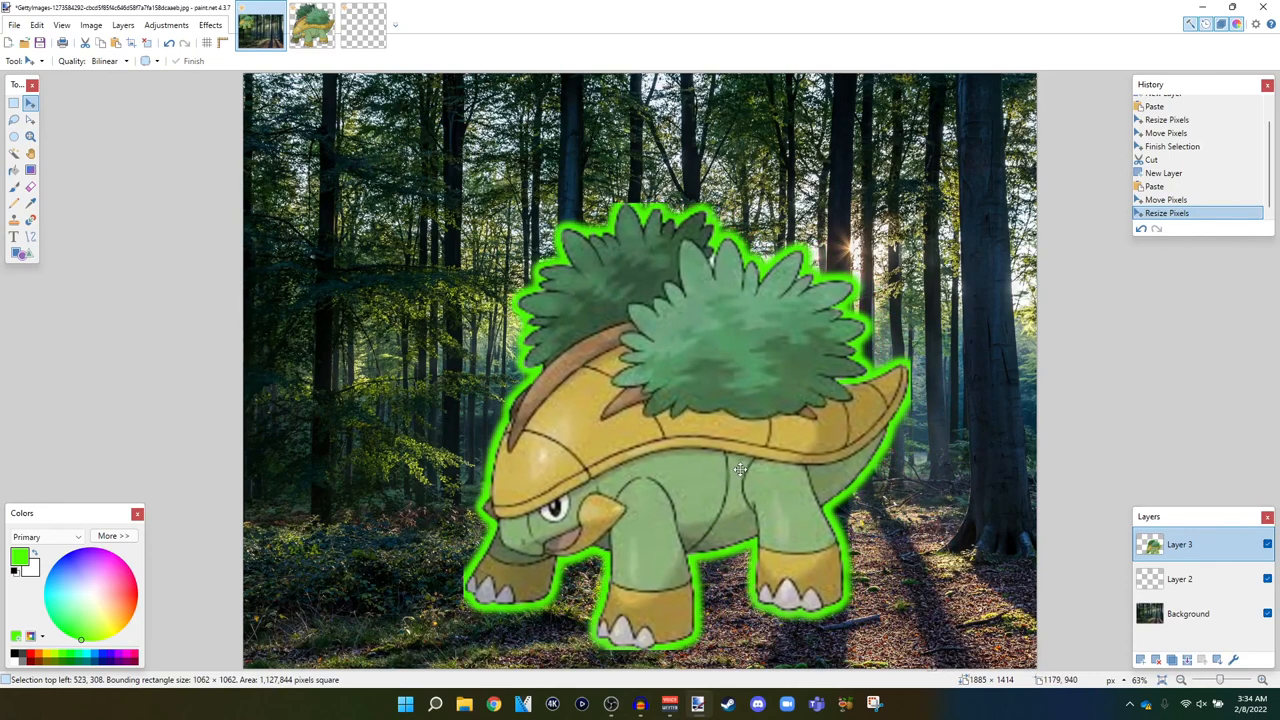
pyautogui.moveTo(740, 470); pyautogui.dragTo(680, 430)
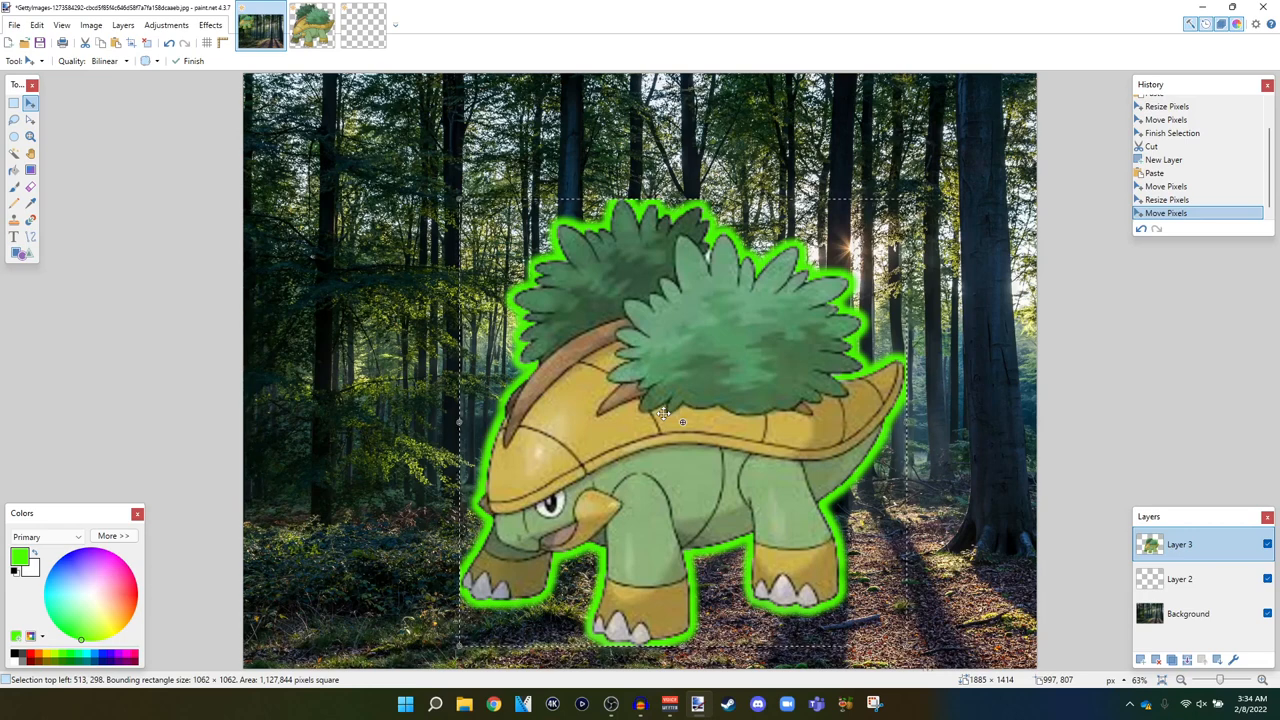
pyautogui.moveTo(719, 569)
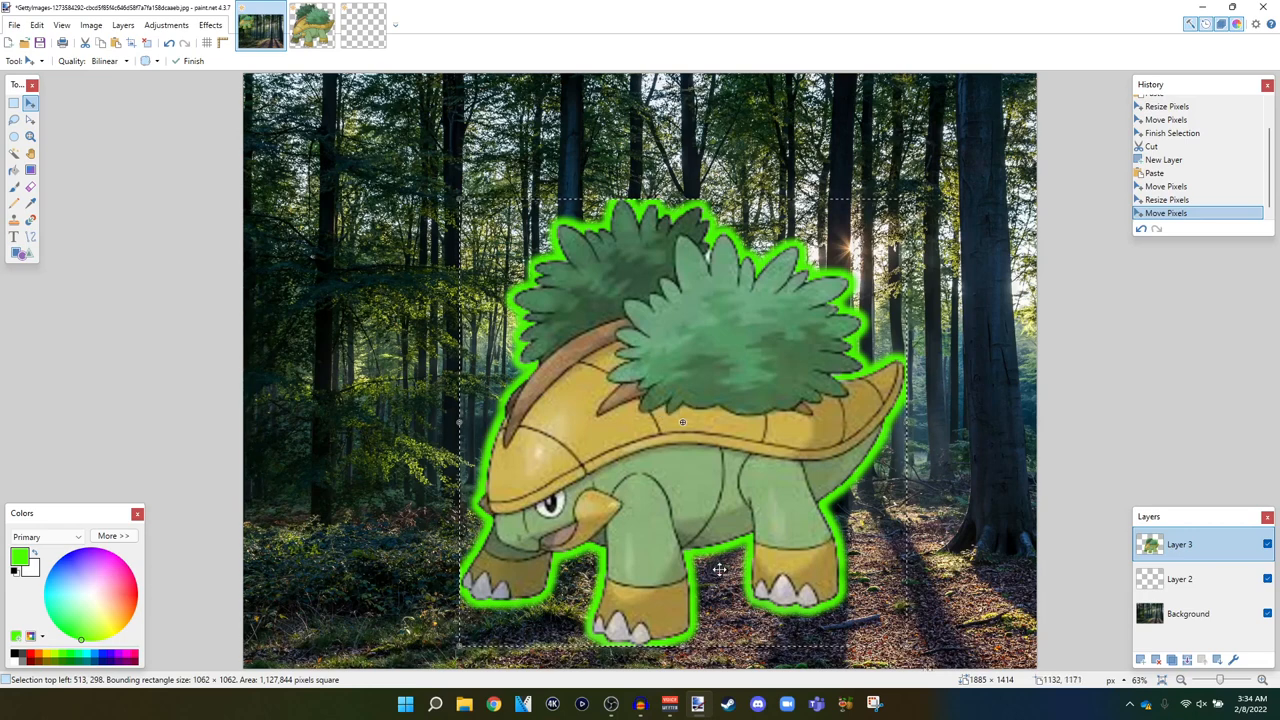
pyautogui.moveTo(648, 658)
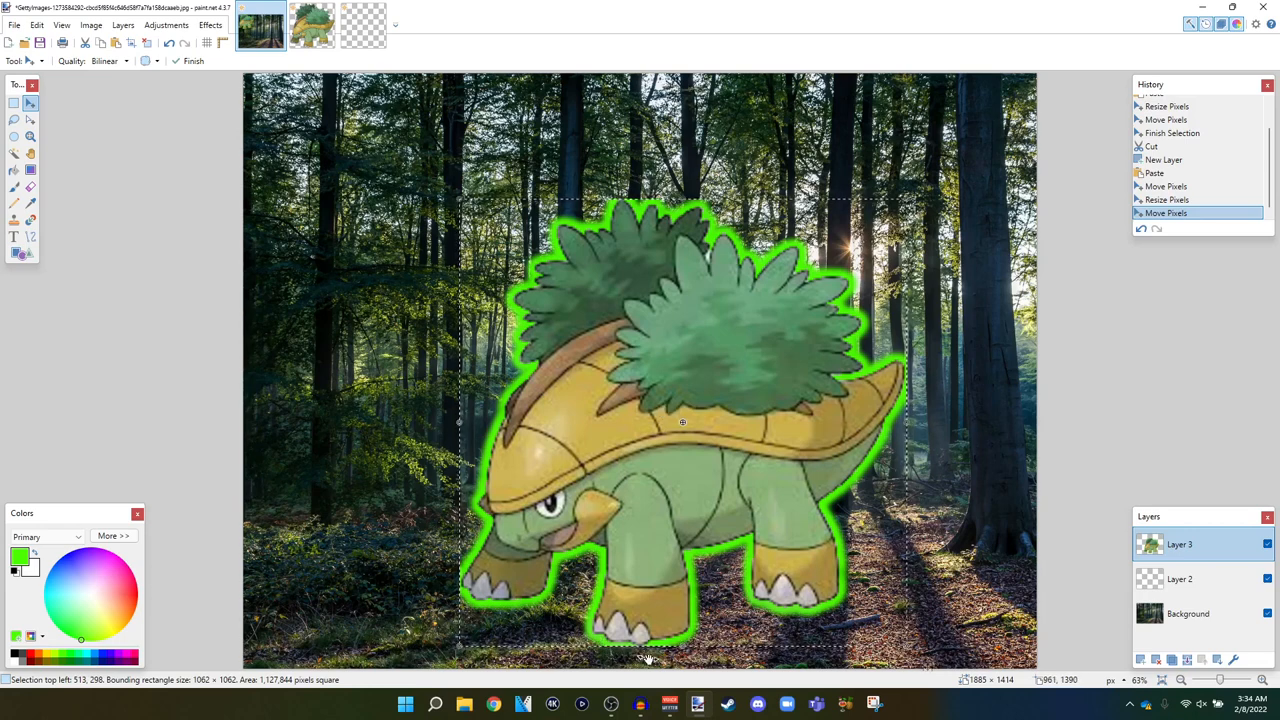
pyautogui.moveTo(545, 432)
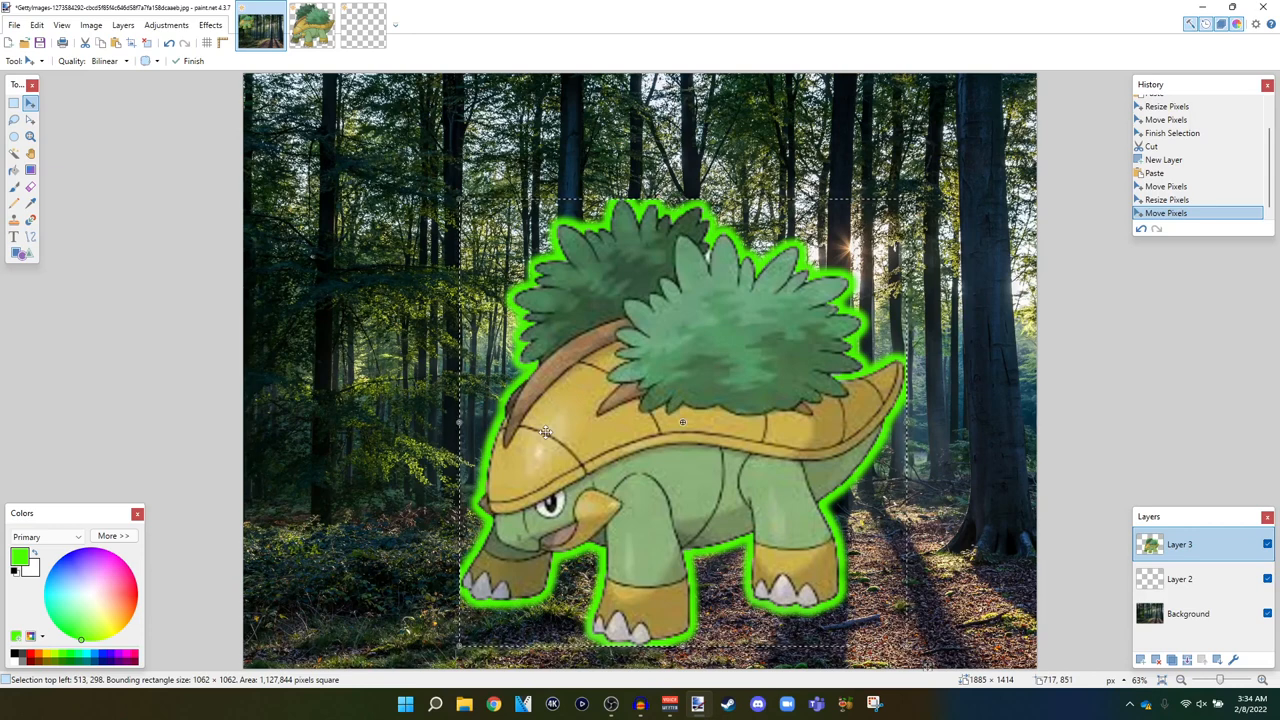